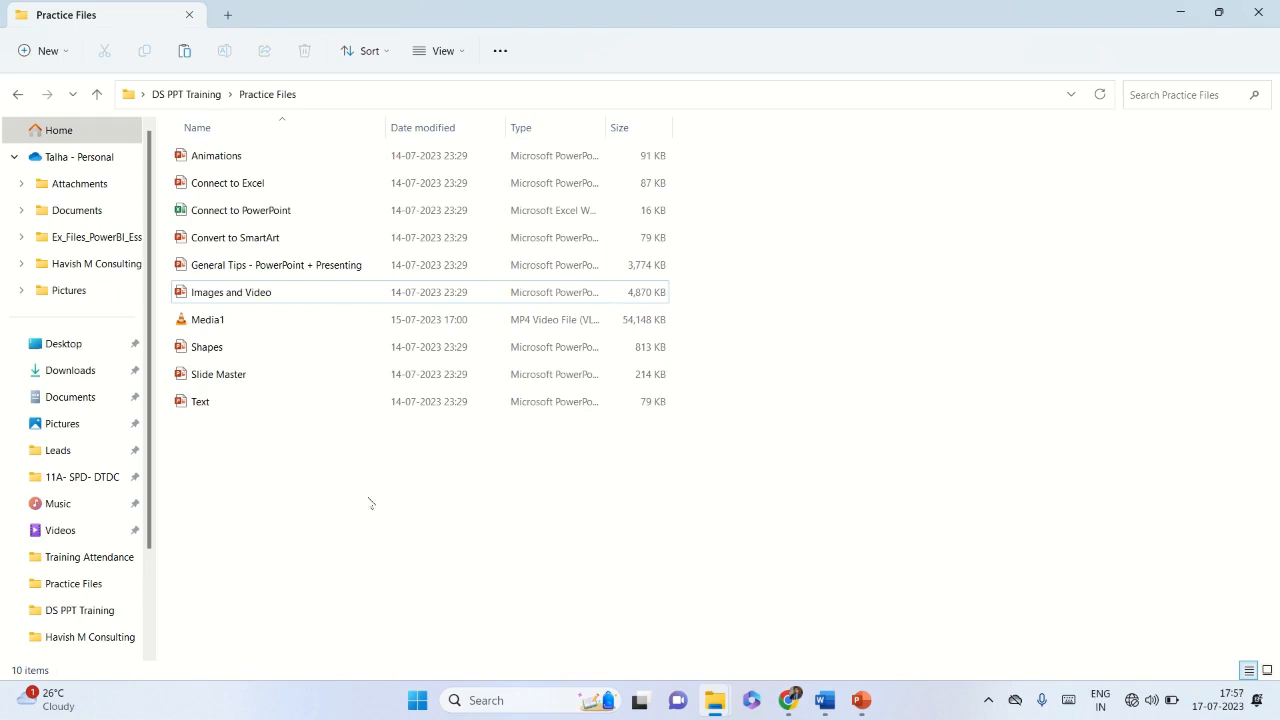
mouse_move(855, 680)
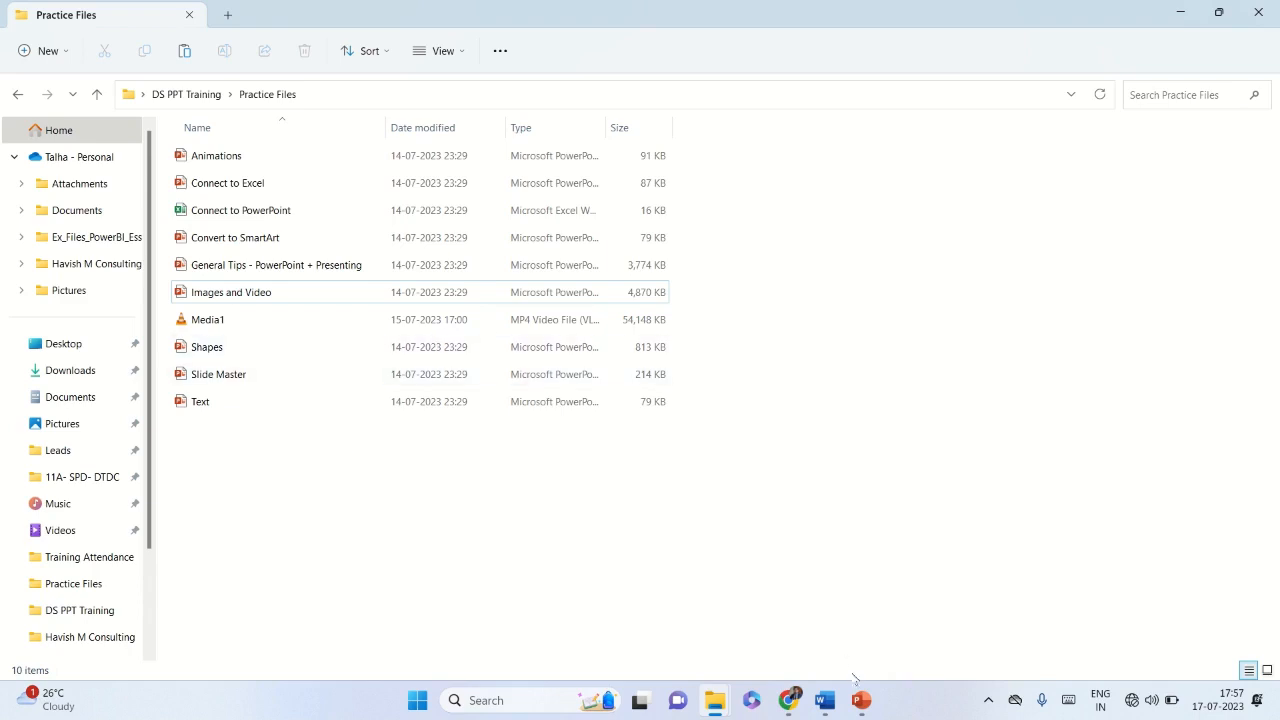
Step: Open the 'Images and Video' presentation from the Practice Files folder
double_click(231, 292)
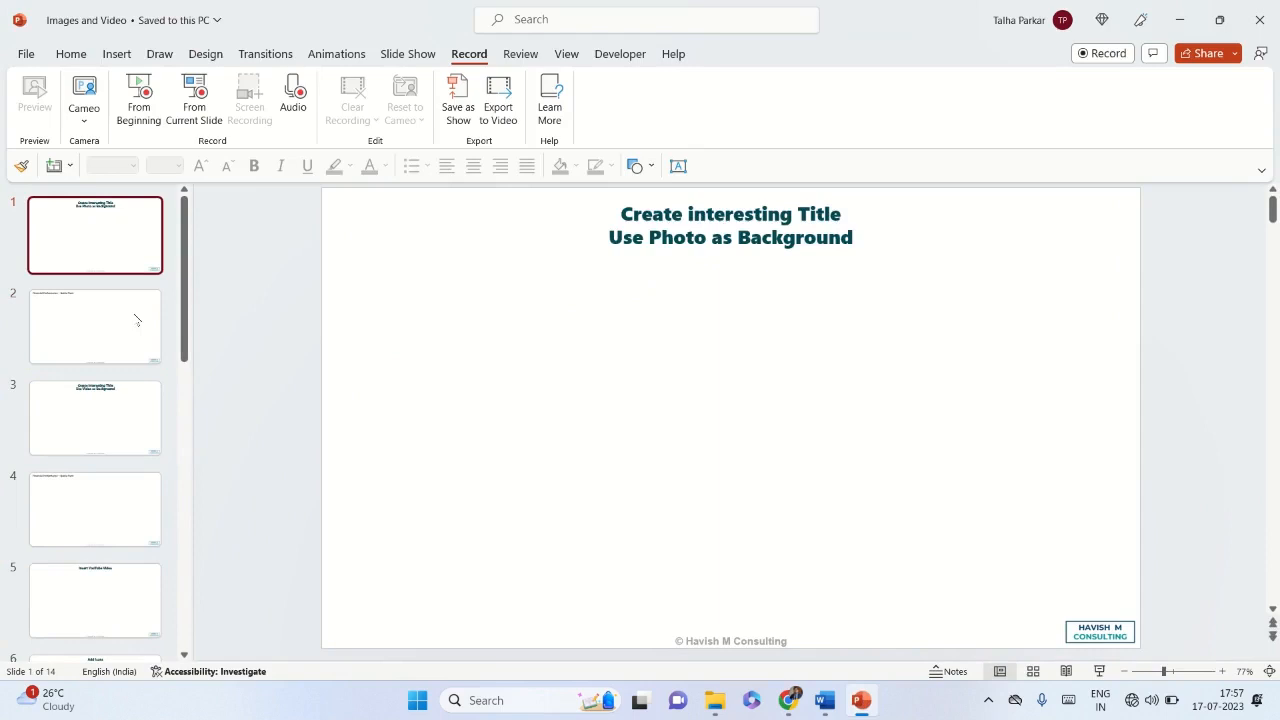
Step: Insert the pexels skyscraper image from Desktop > DS PPT Training onto slide 2
click(94, 417)
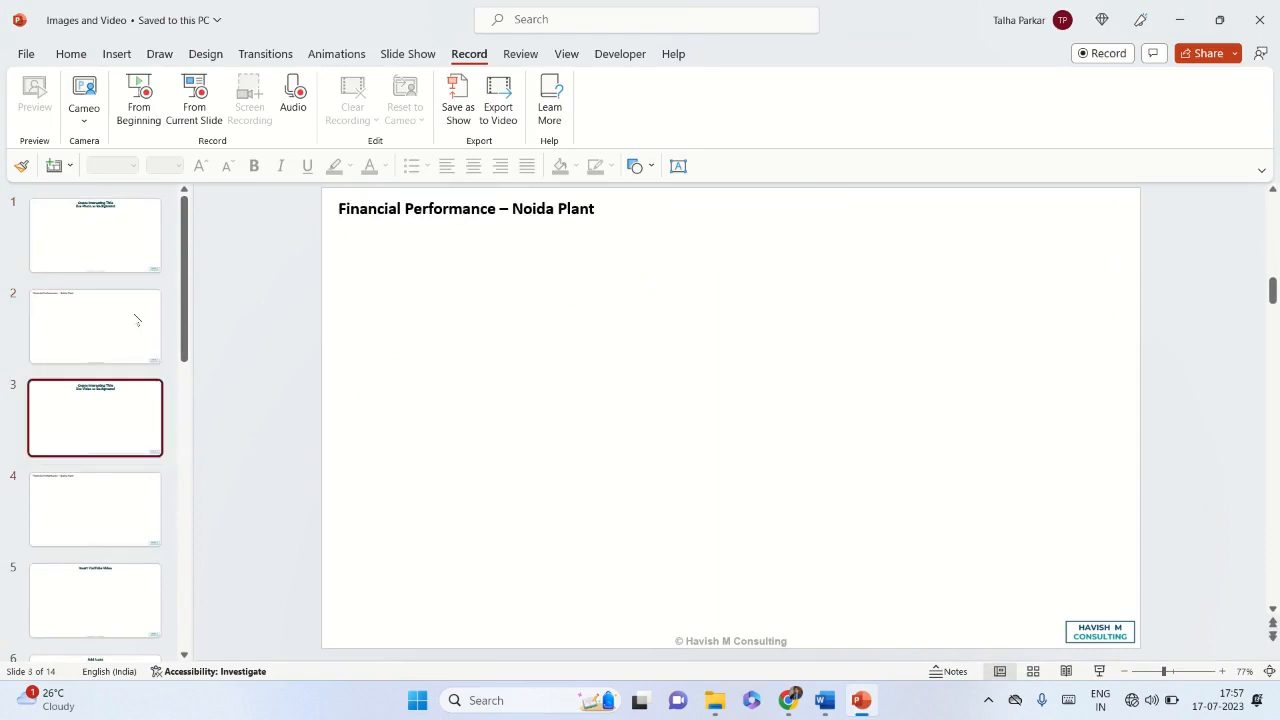
click(94, 235)
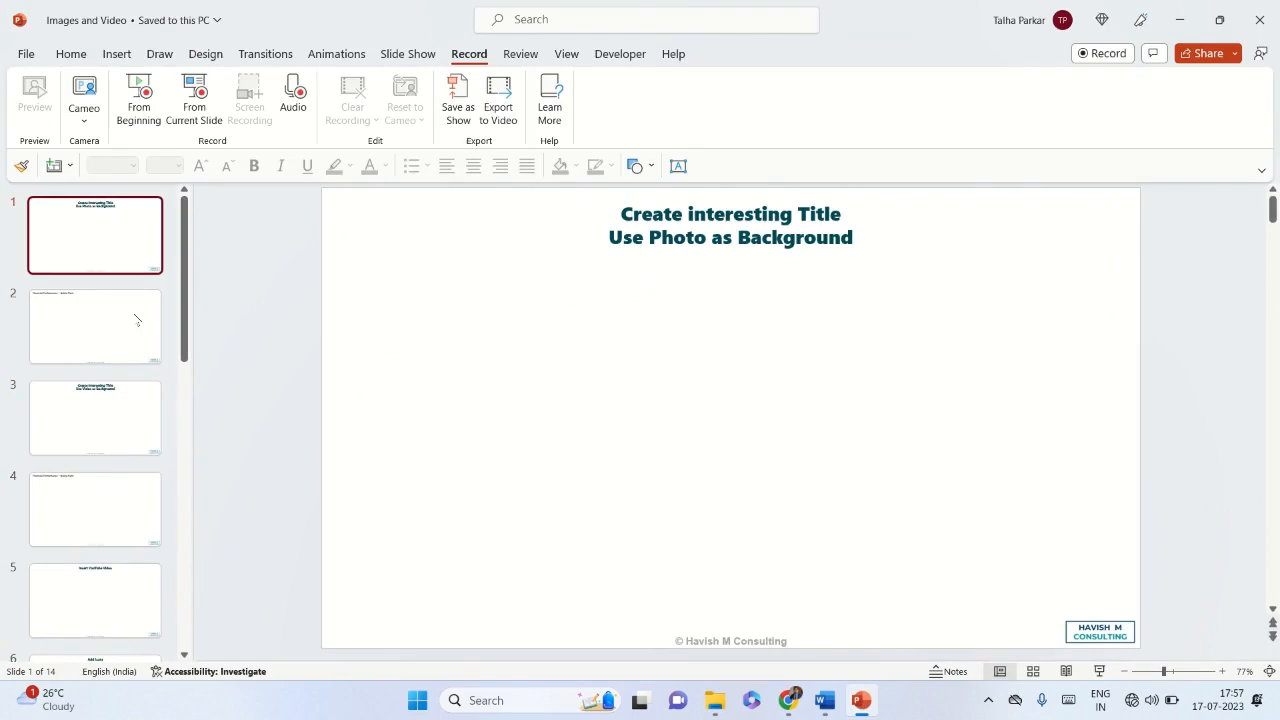
click(95, 325)
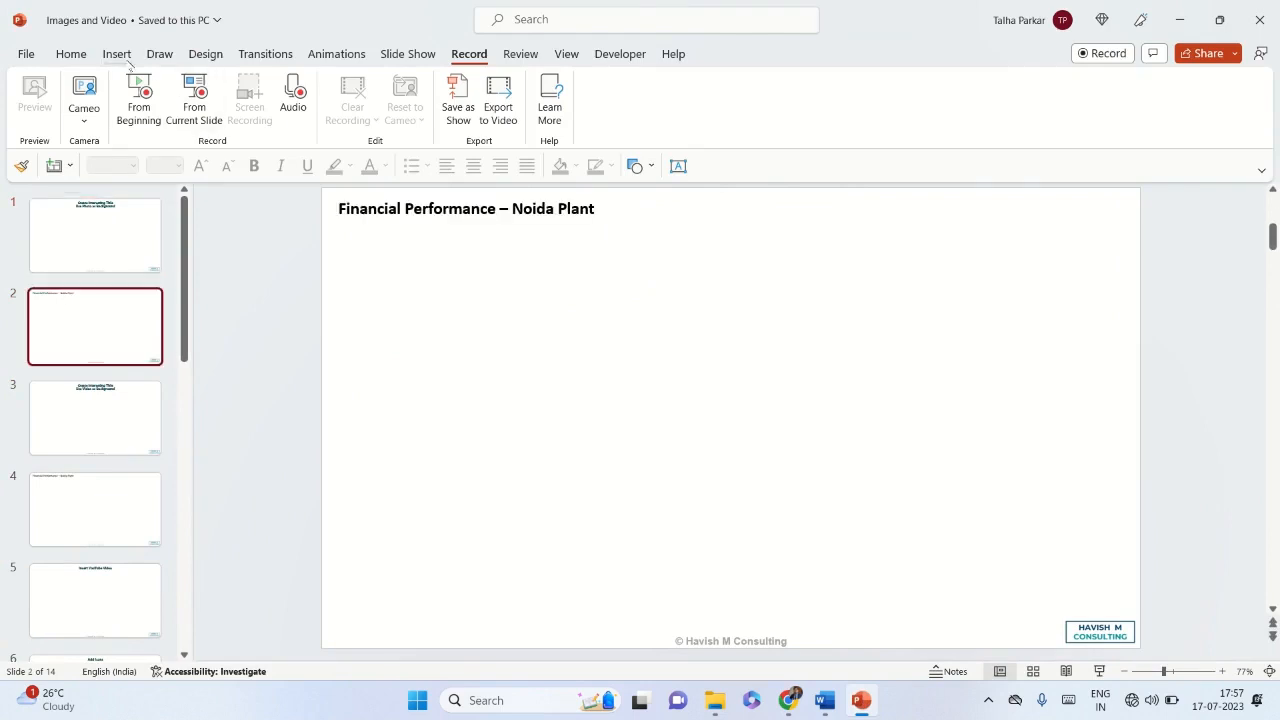
click(166, 95)
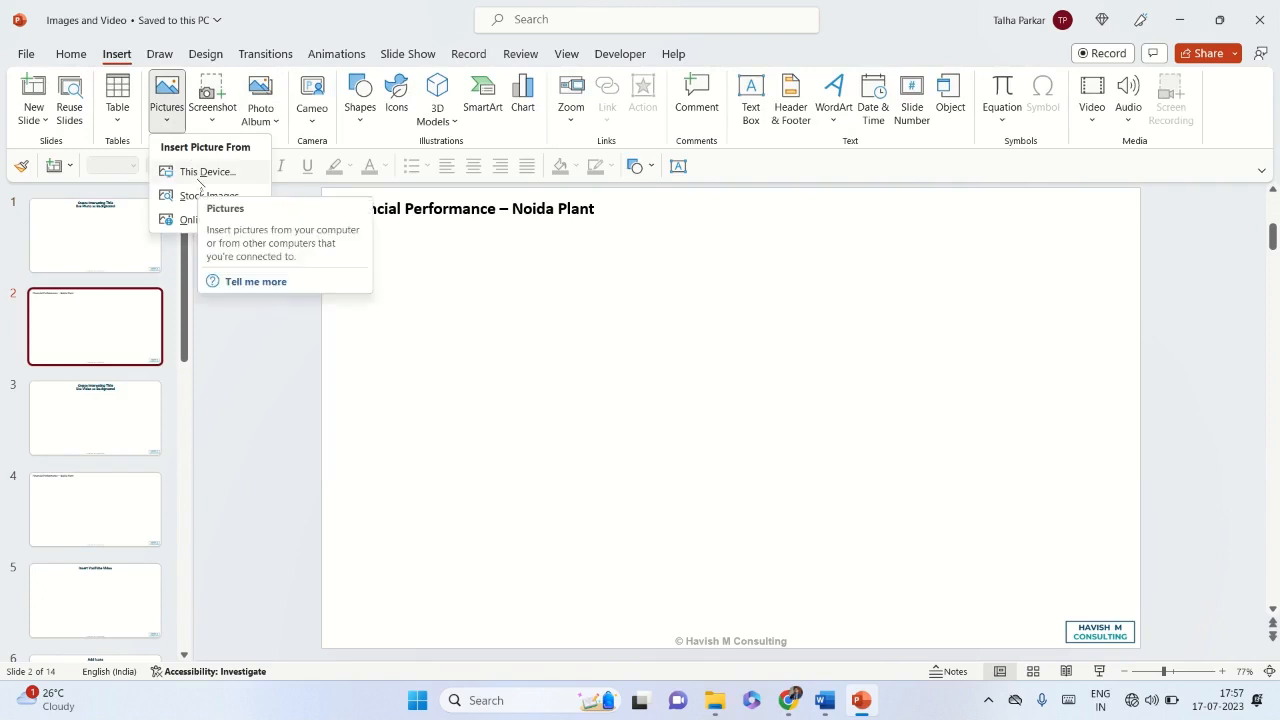
click(166, 90)
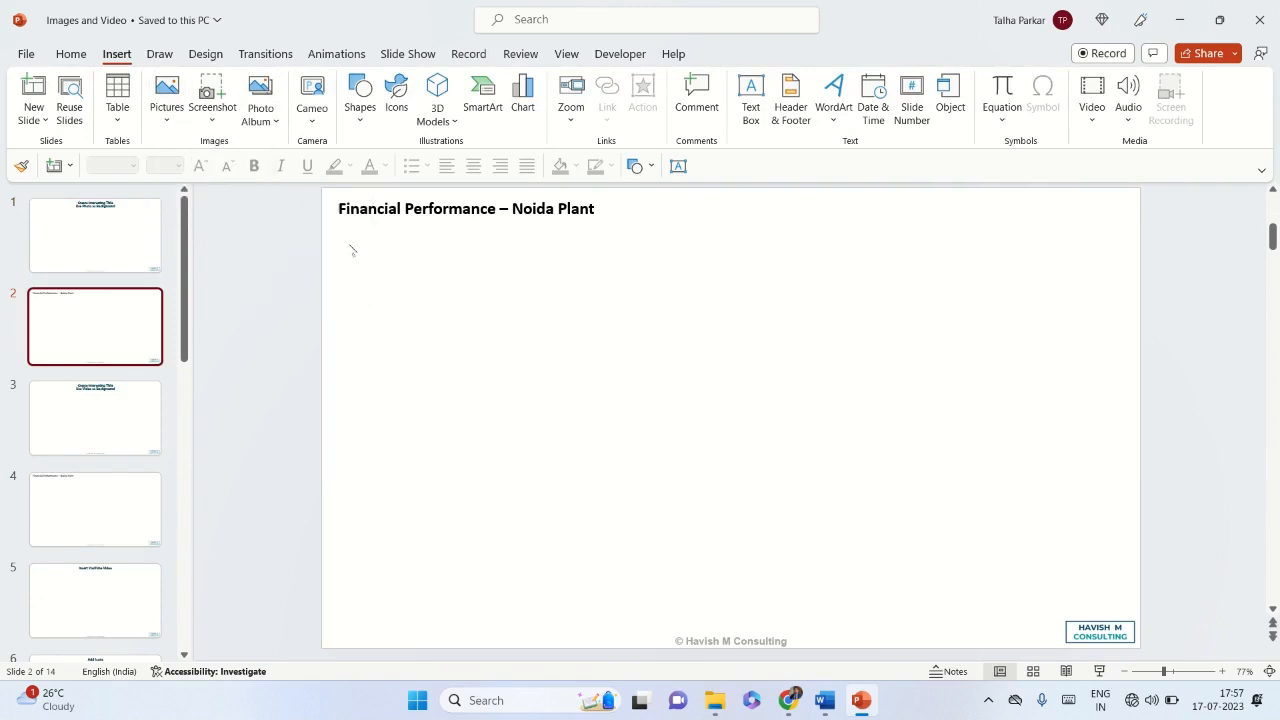
click(166, 90)
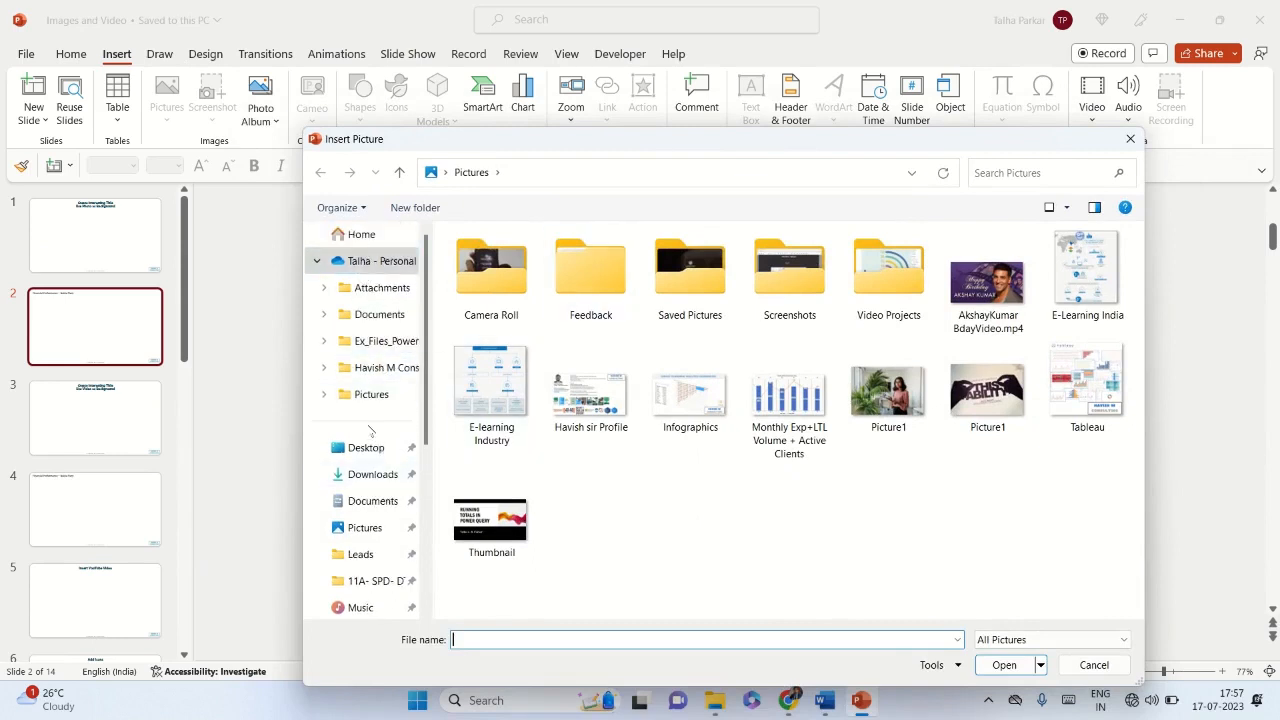
click(365, 447)
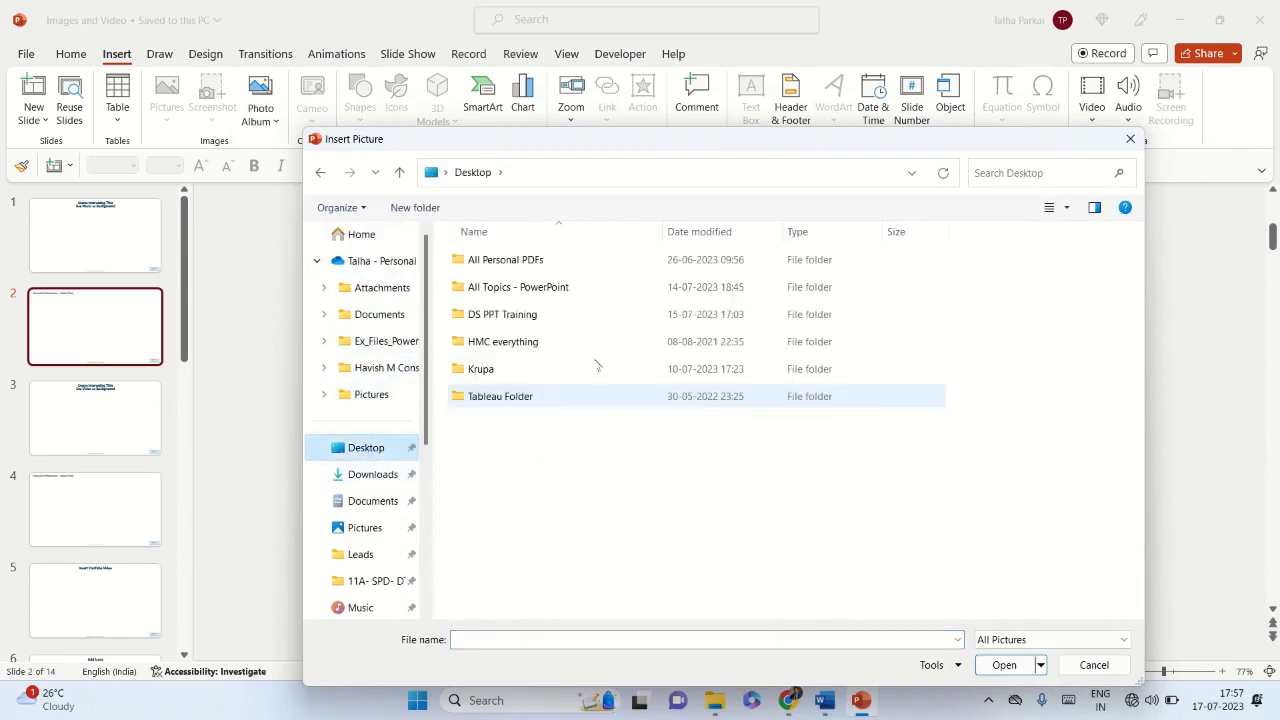
double_click(501, 314)
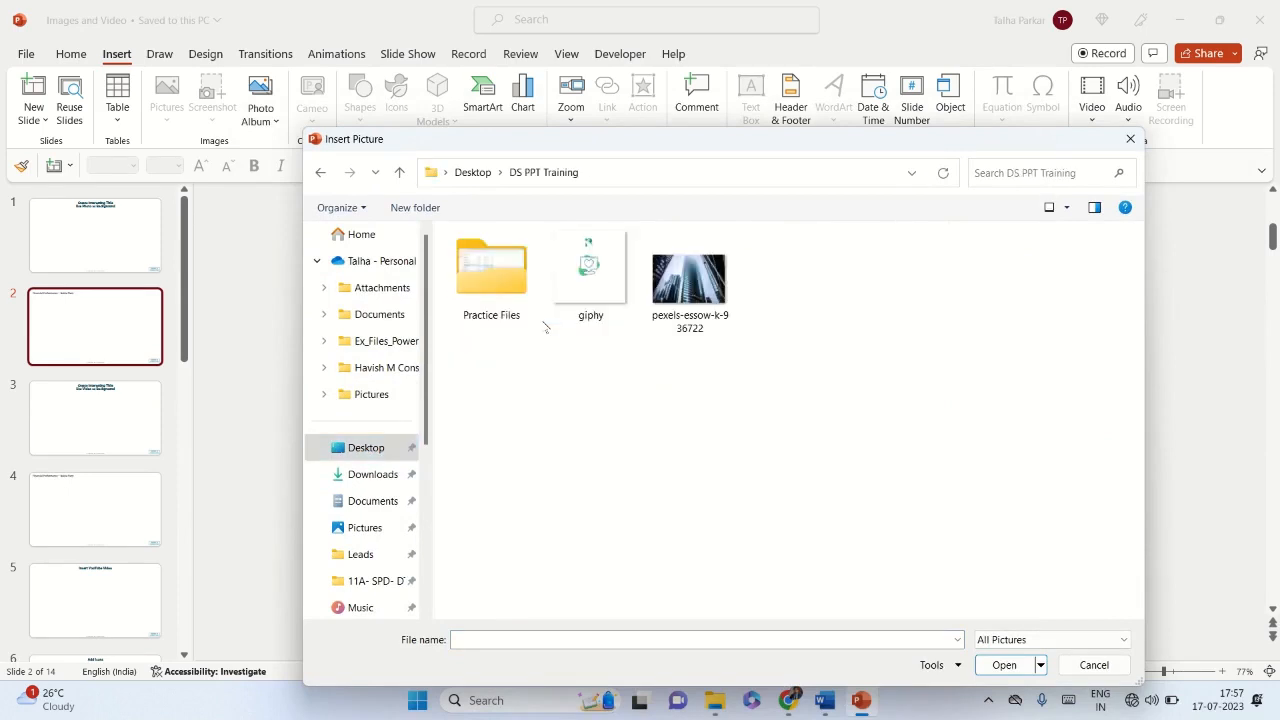
click(689, 280)
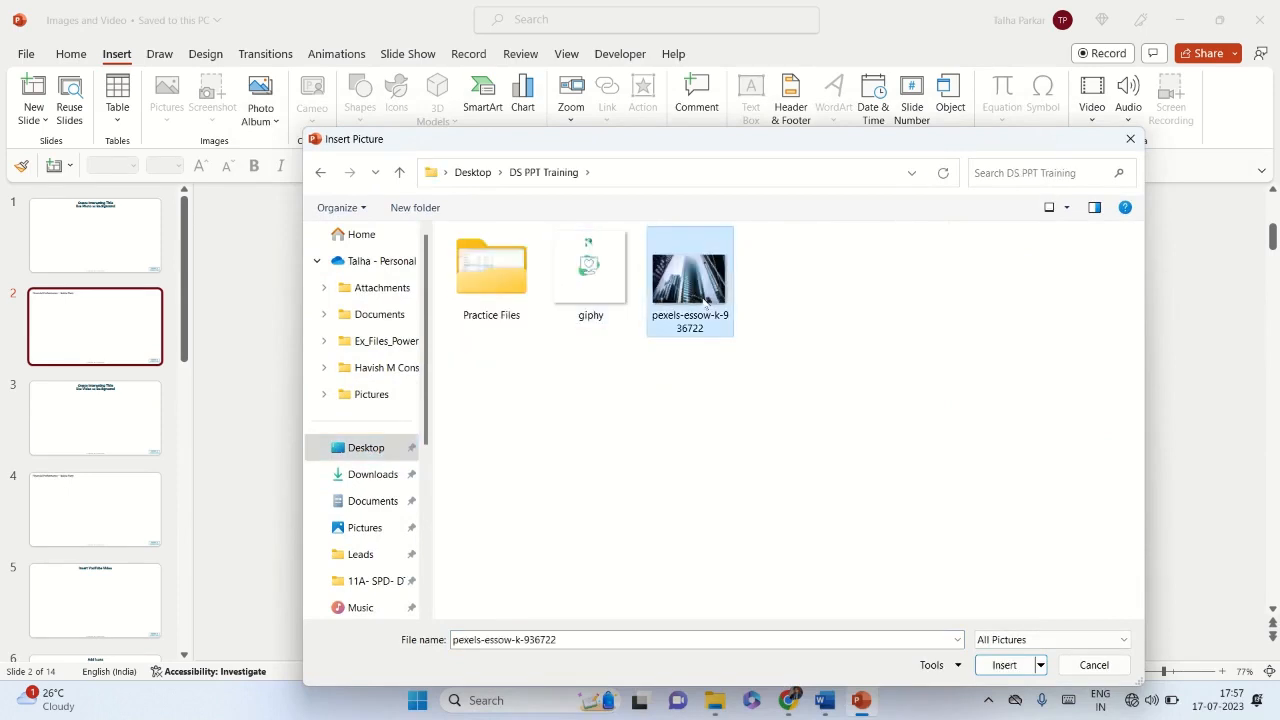
click(1004, 665)
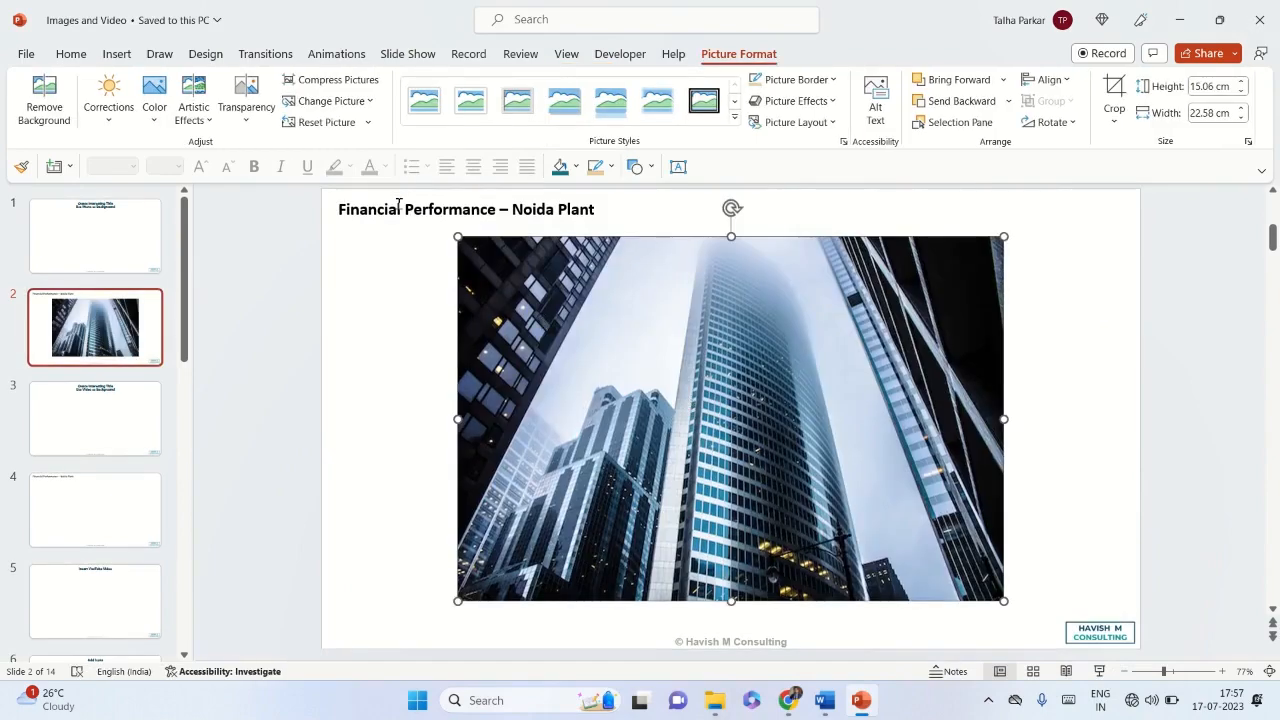
Step: Stretch the skyscraper photo to the left, right and bottom edges and send it to back
click(465, 209)
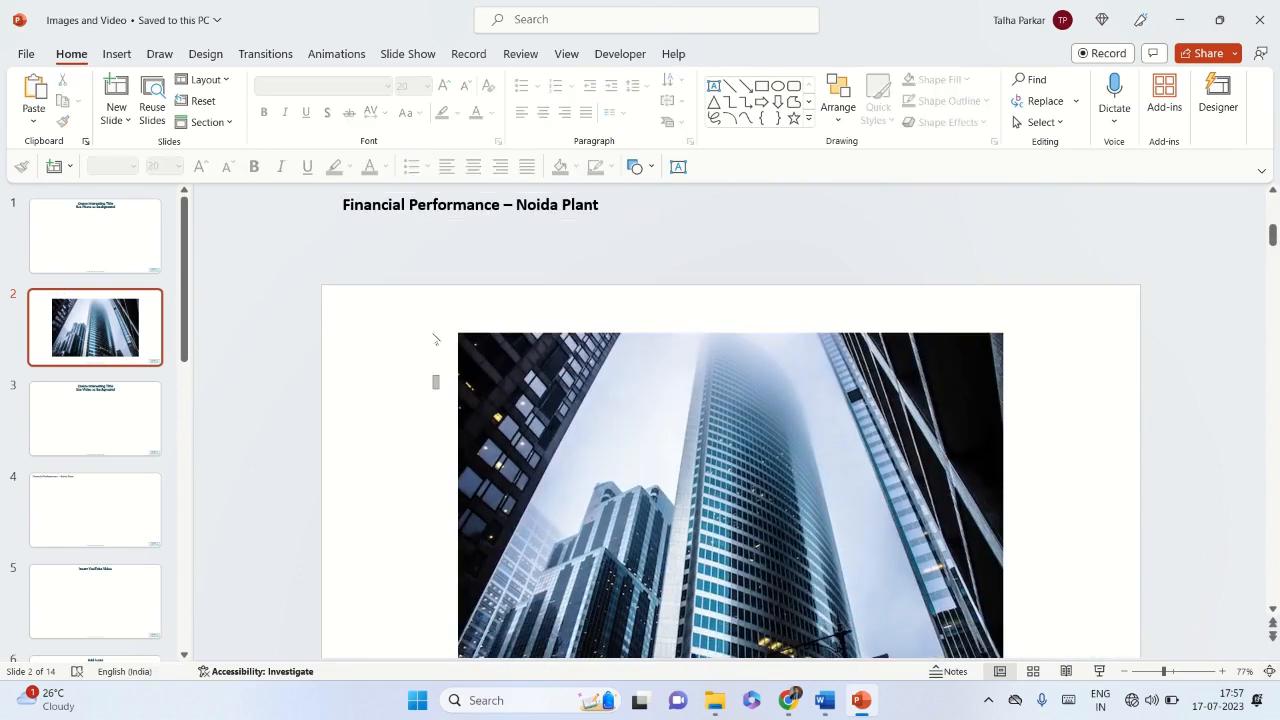
click(730, 495)
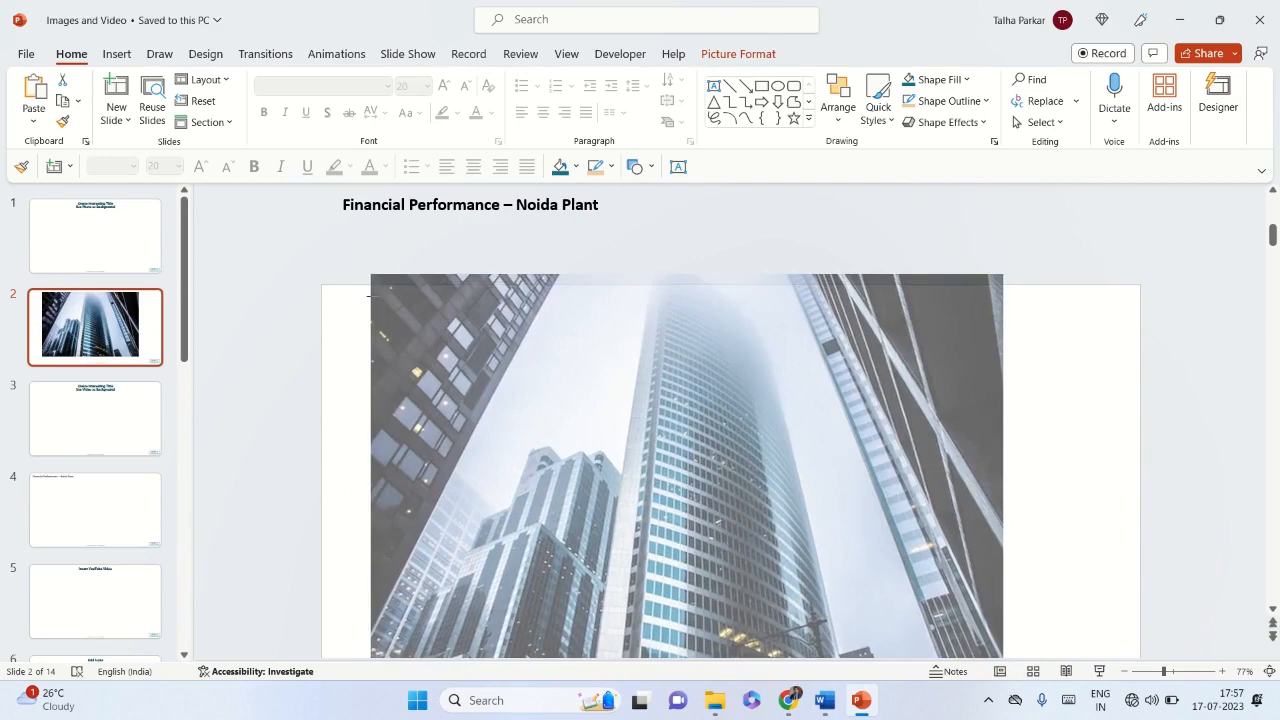
click(685, 465)
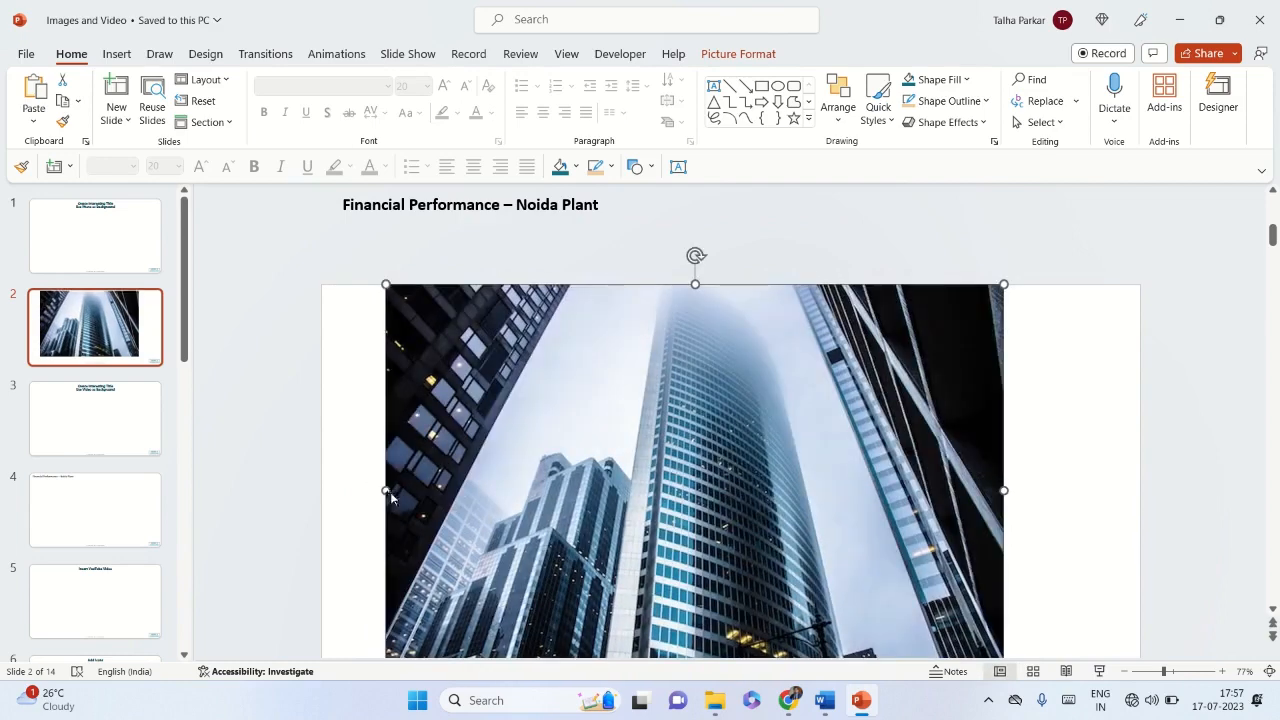
drag(385, 490, 320, 490)
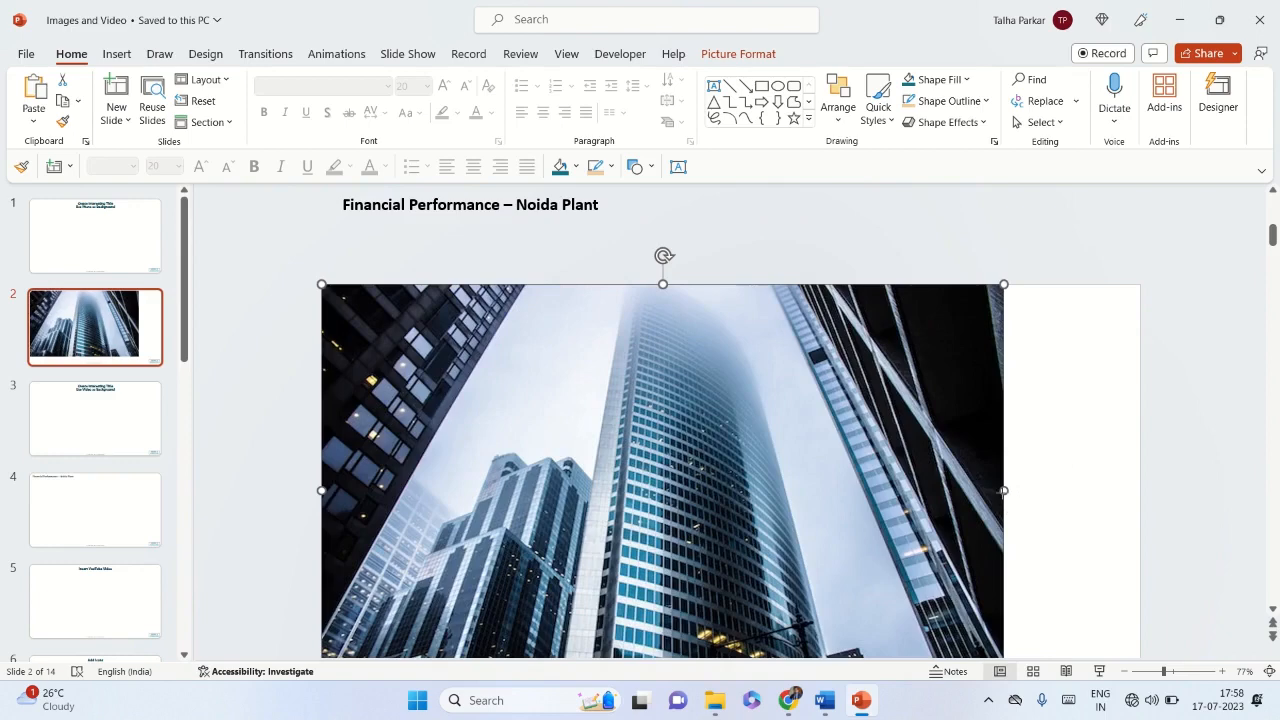
drag(1003, 490, 1140, 490)
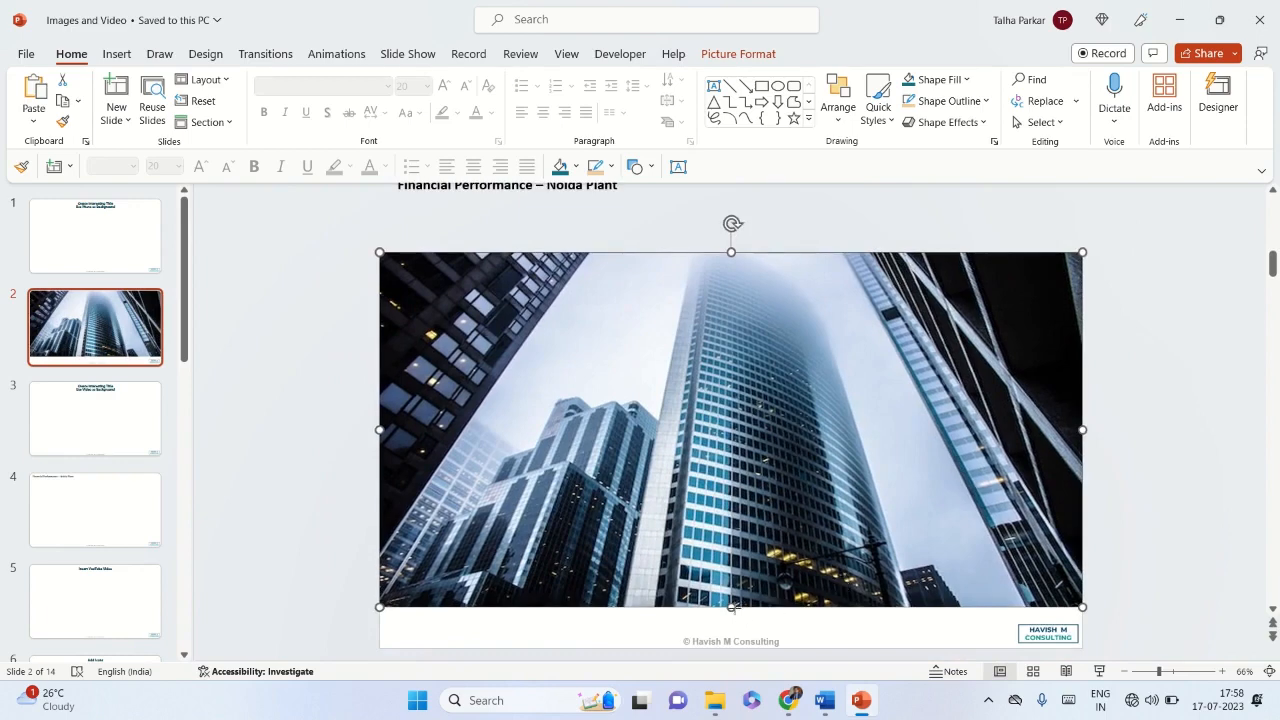
drag(731, 607, 731, 647)
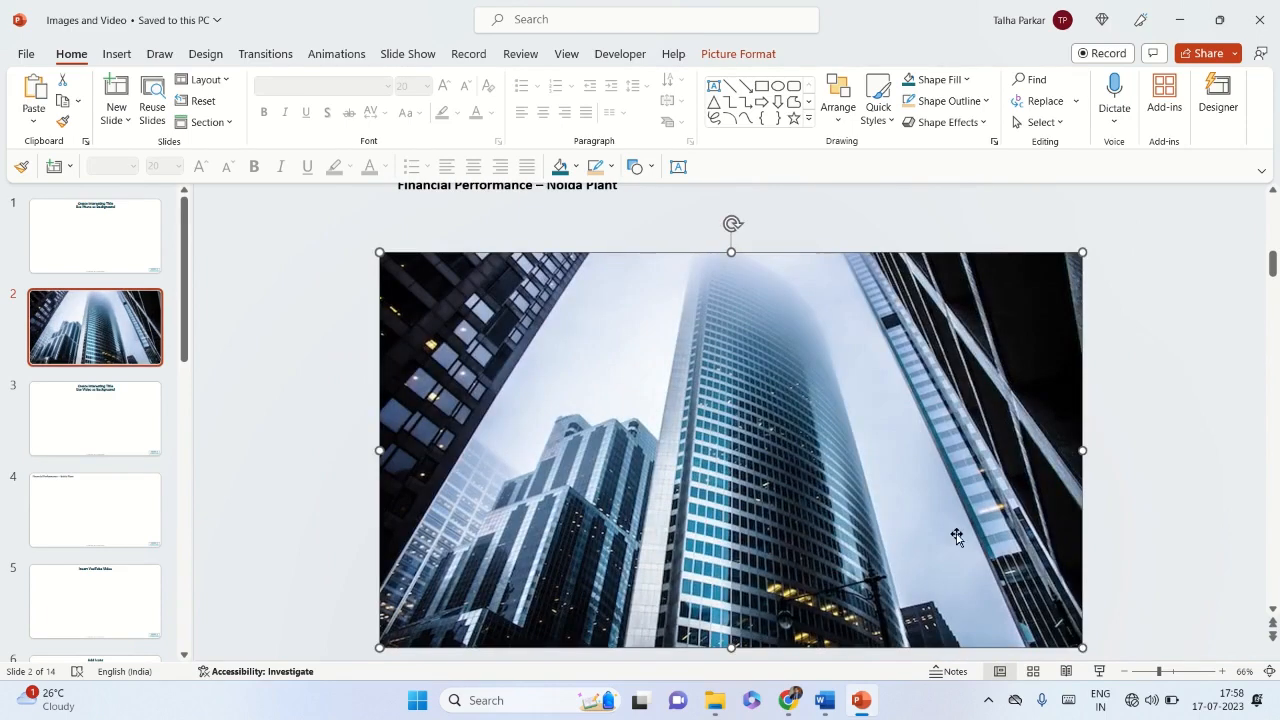
right_click(957, 537)
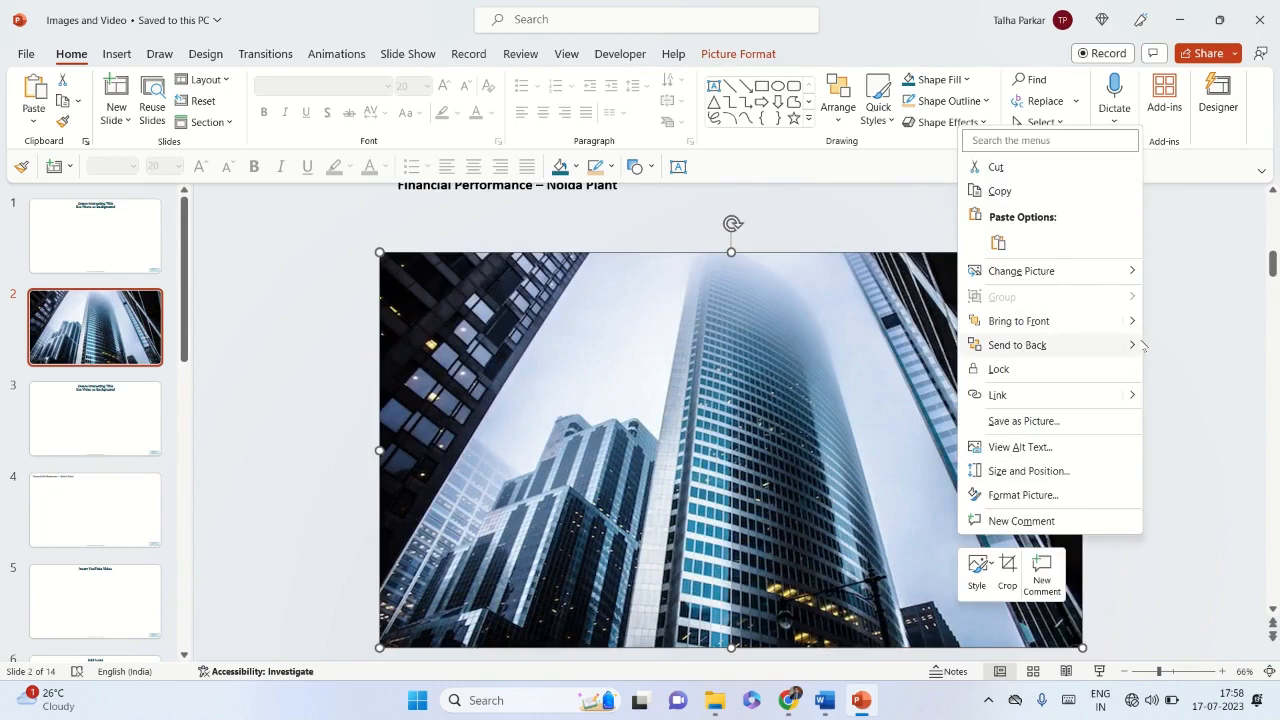
click(1150, 430)
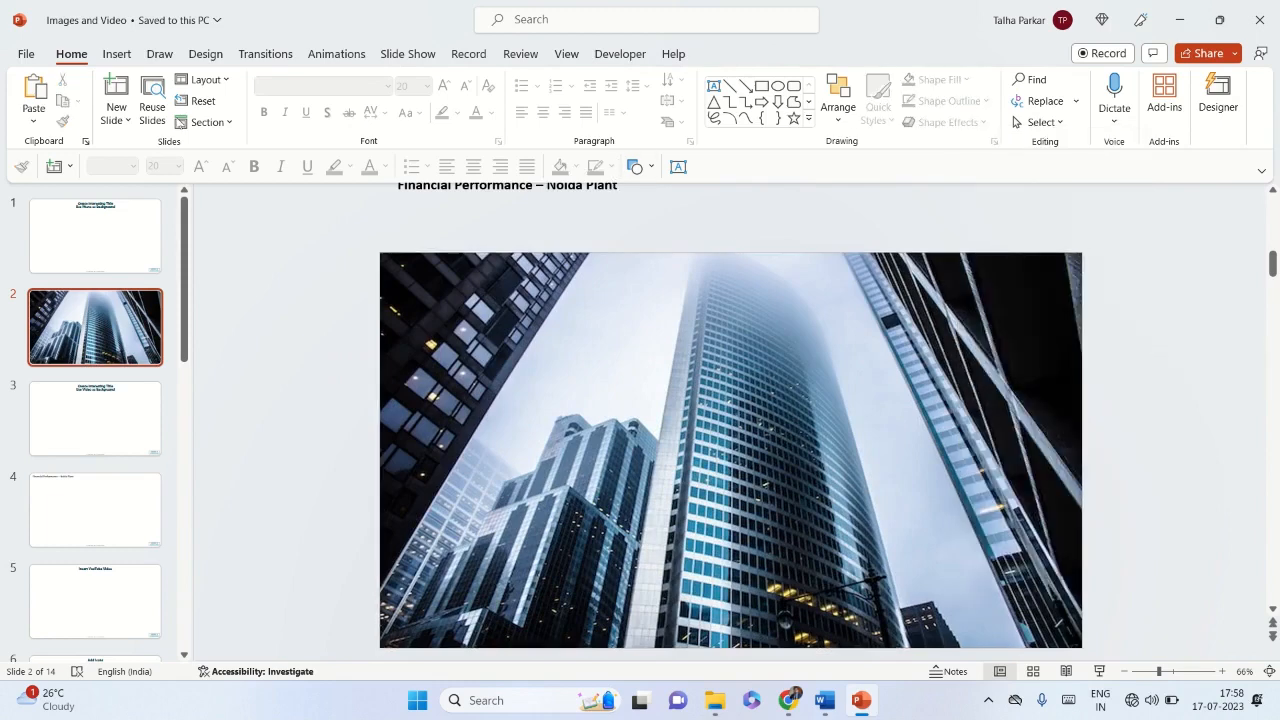
Step: Draw a rectangle across the entire slide 2 and remove its outline
click(116, 54)
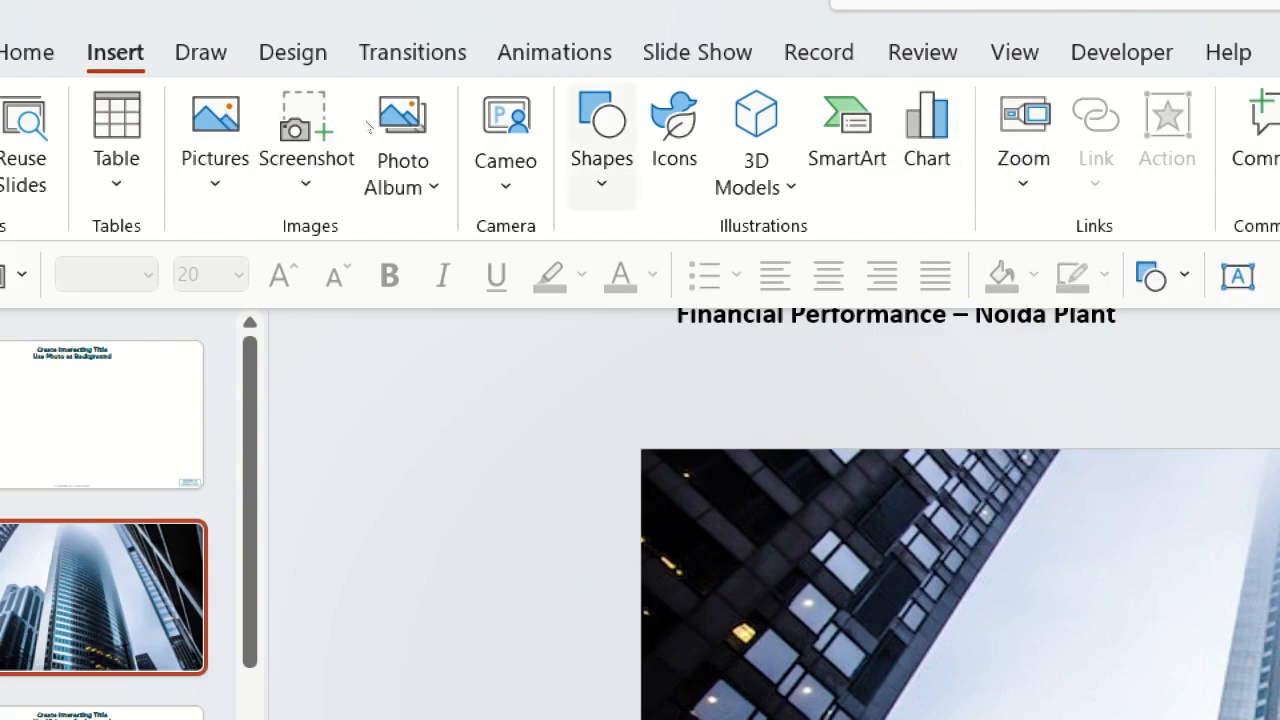
click(602, 140)
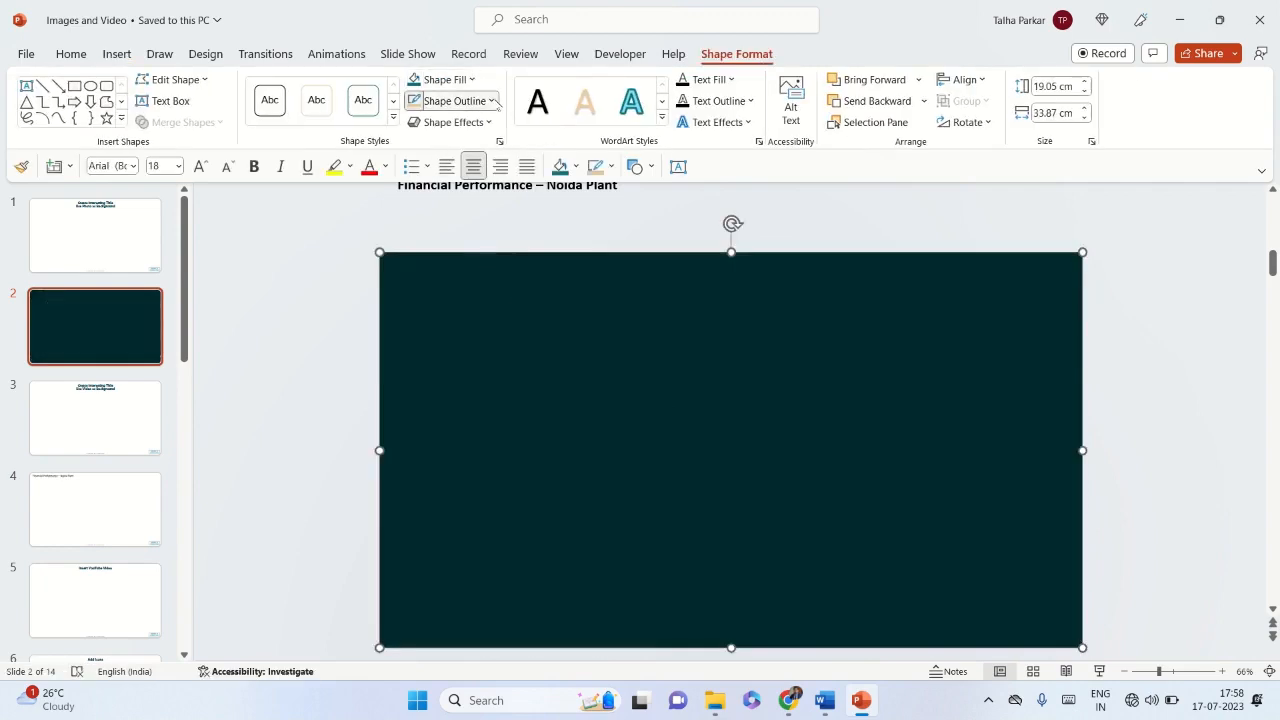
click(452, 100)
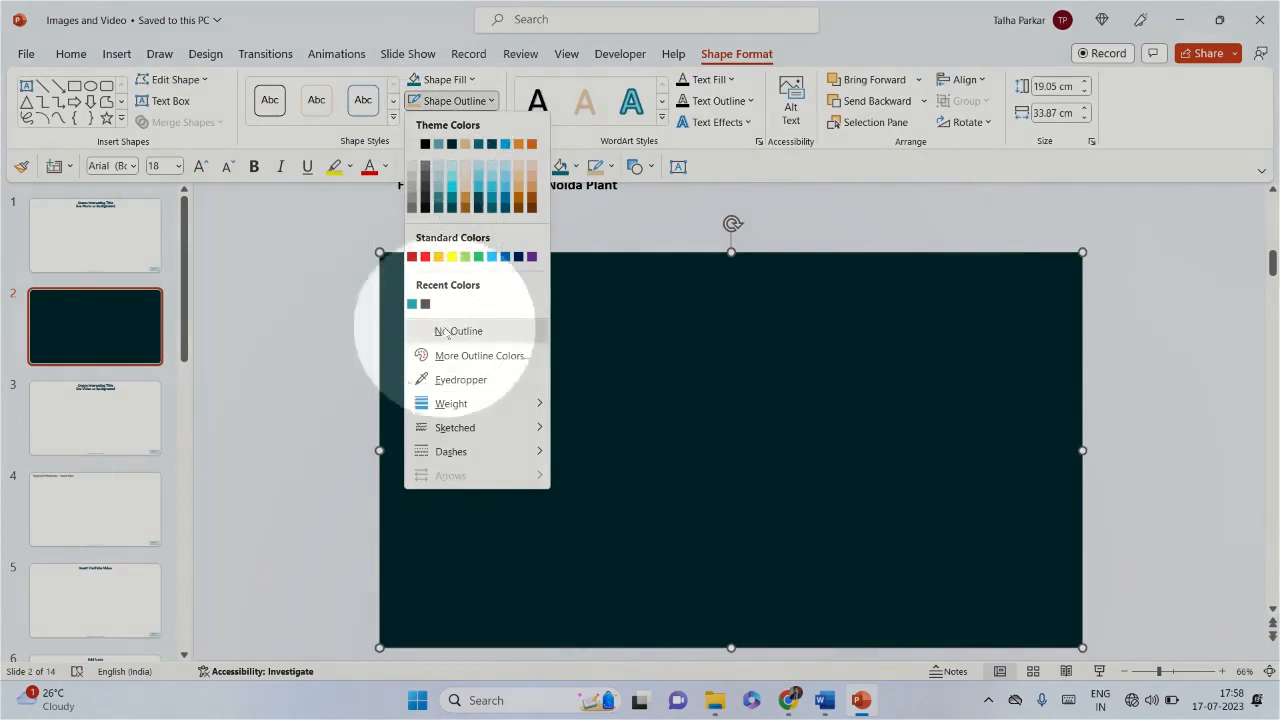
click(458, 331)
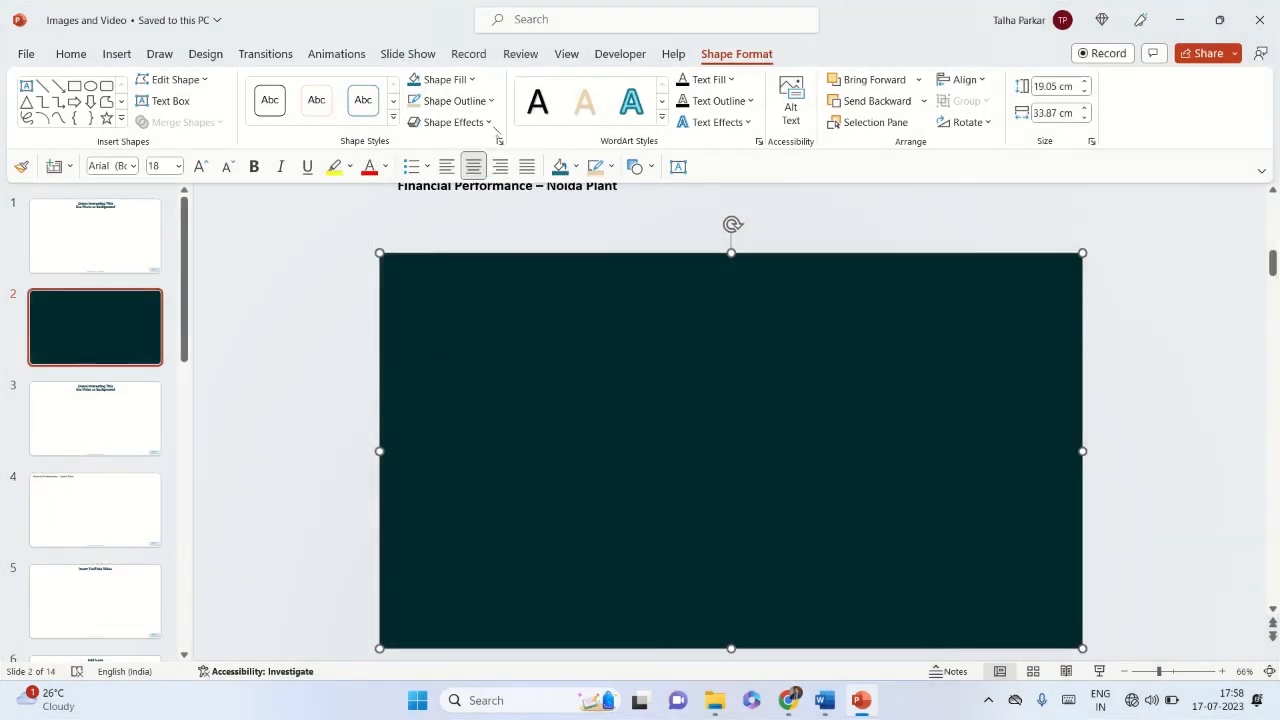
click(442, 79)
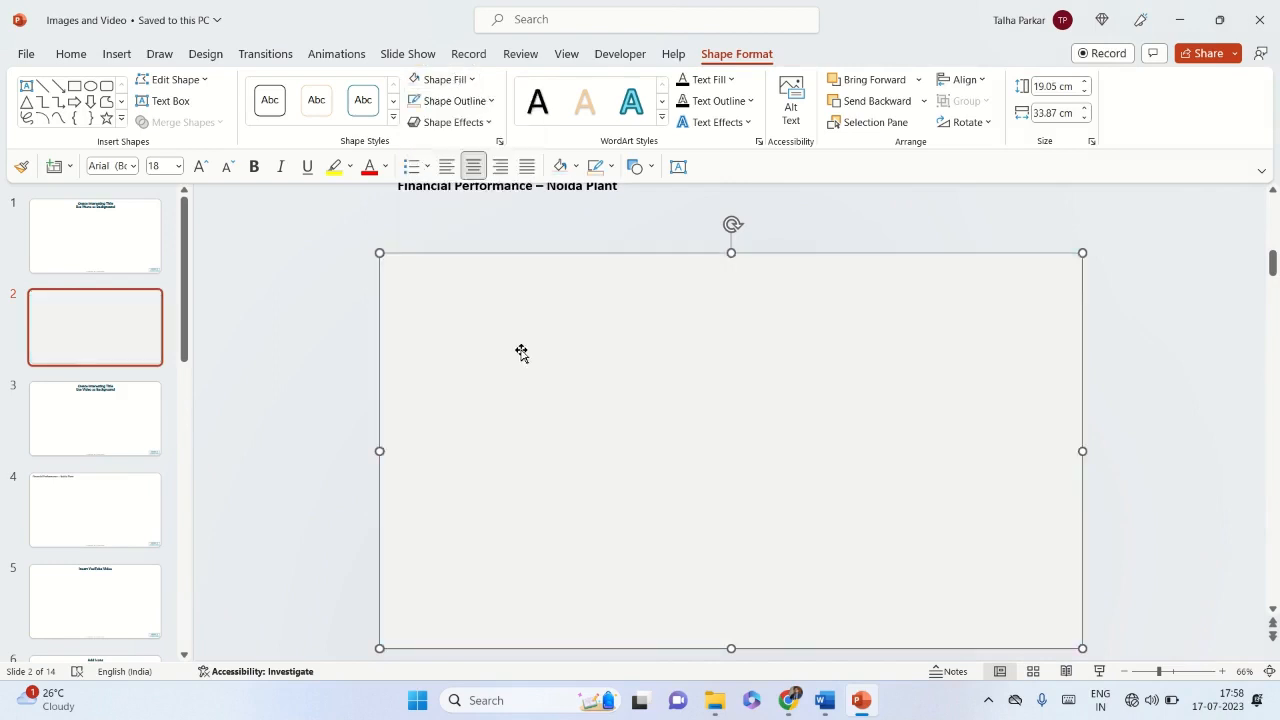
mouse_move(520, 350)
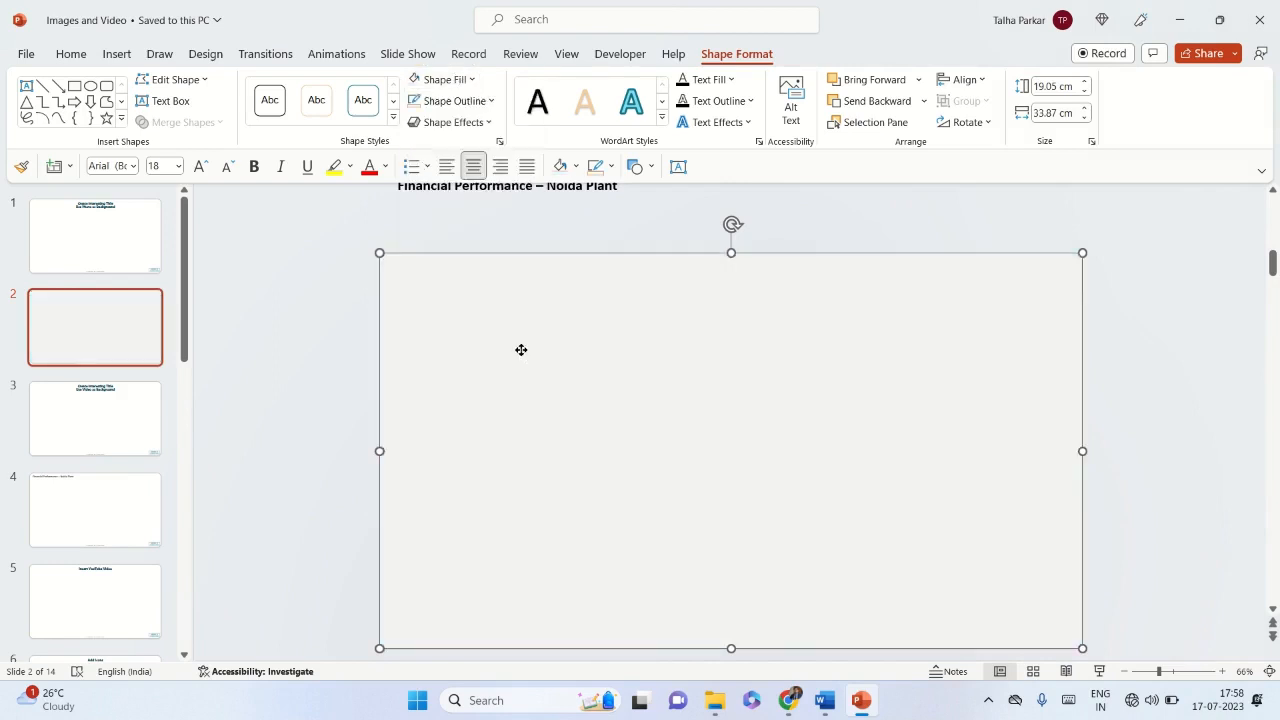
mouse_move(502, 338)
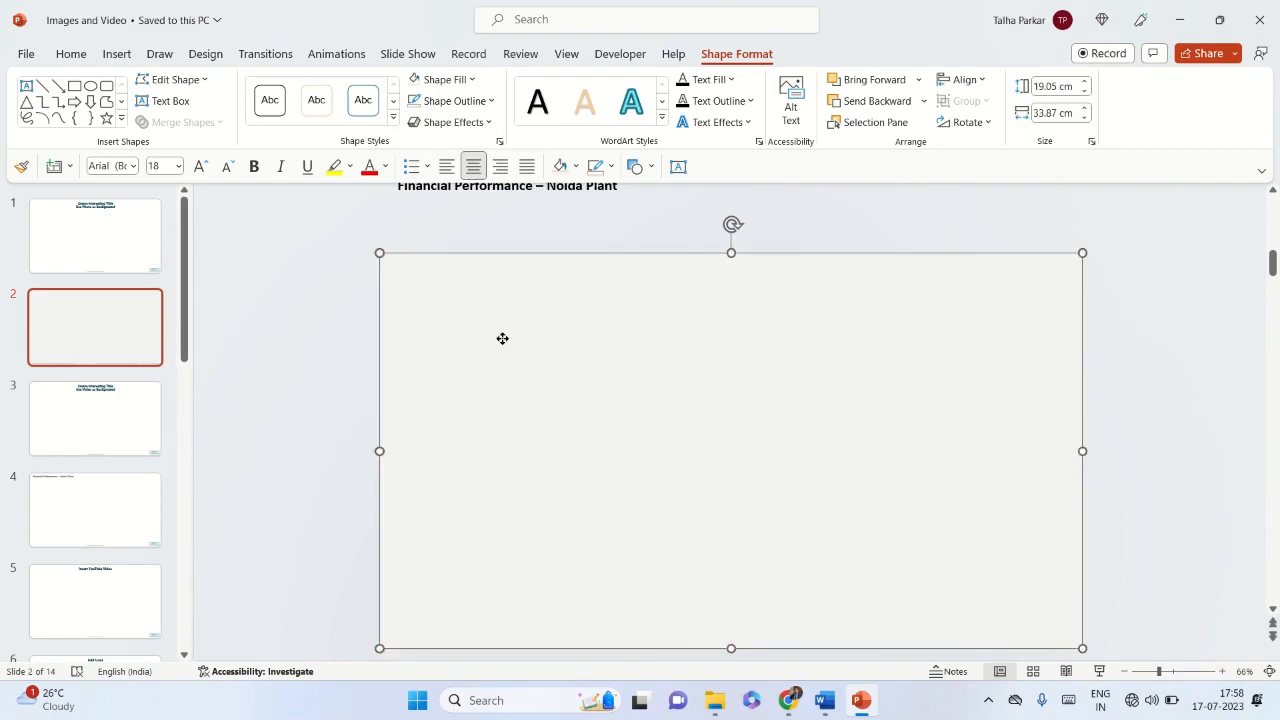
Step: Set the rectangle's fill transparency to 50% in Format Shape
right_click(502, 338)
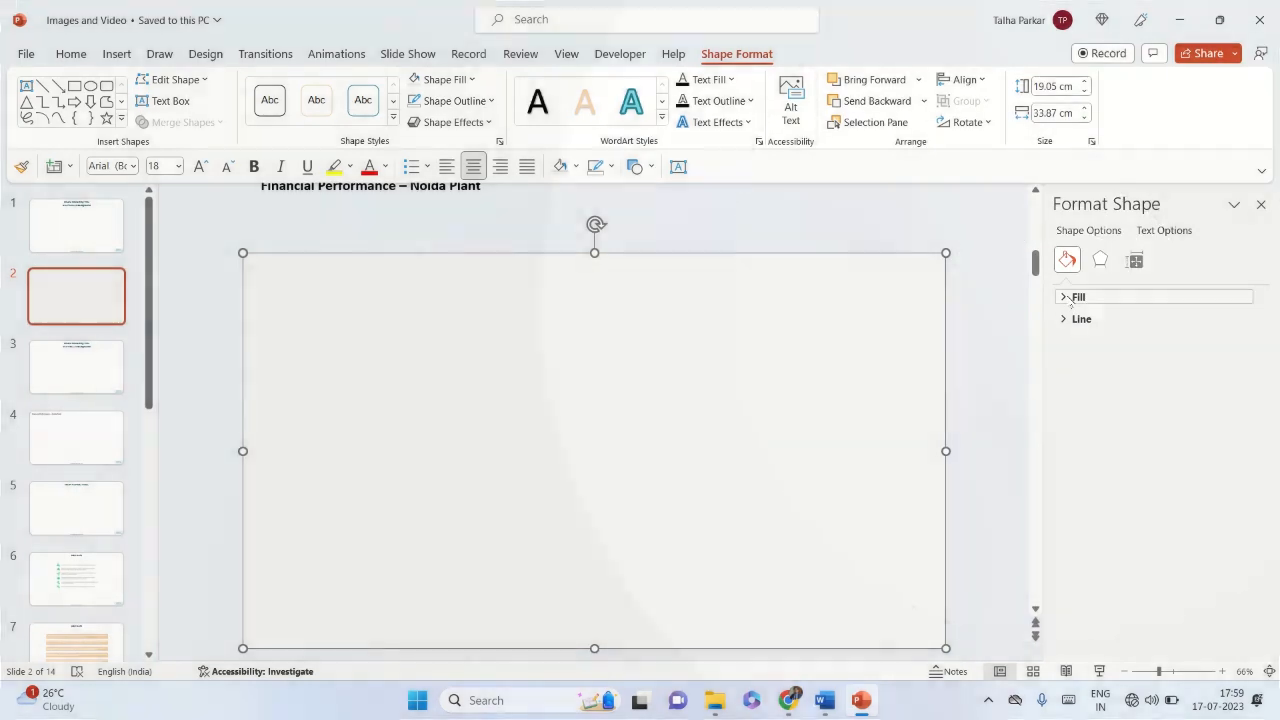
click(1064, 296)
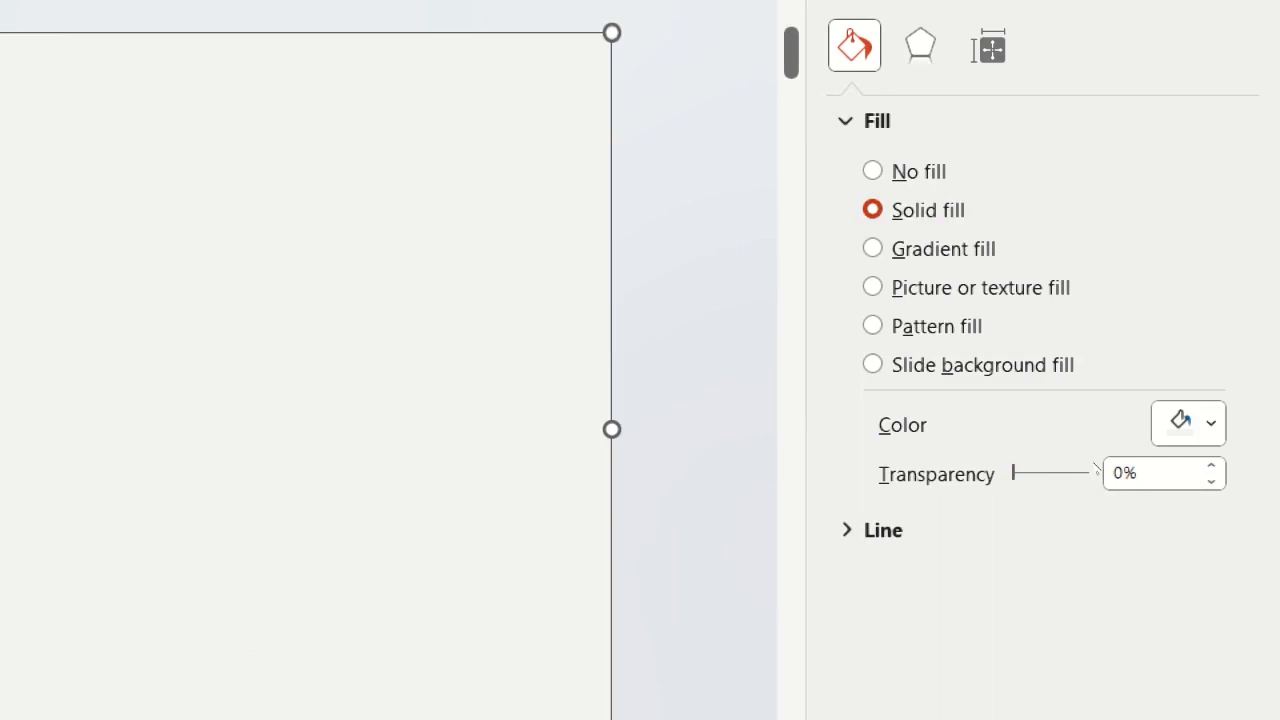
drag(1011, 472, 1019, 472)
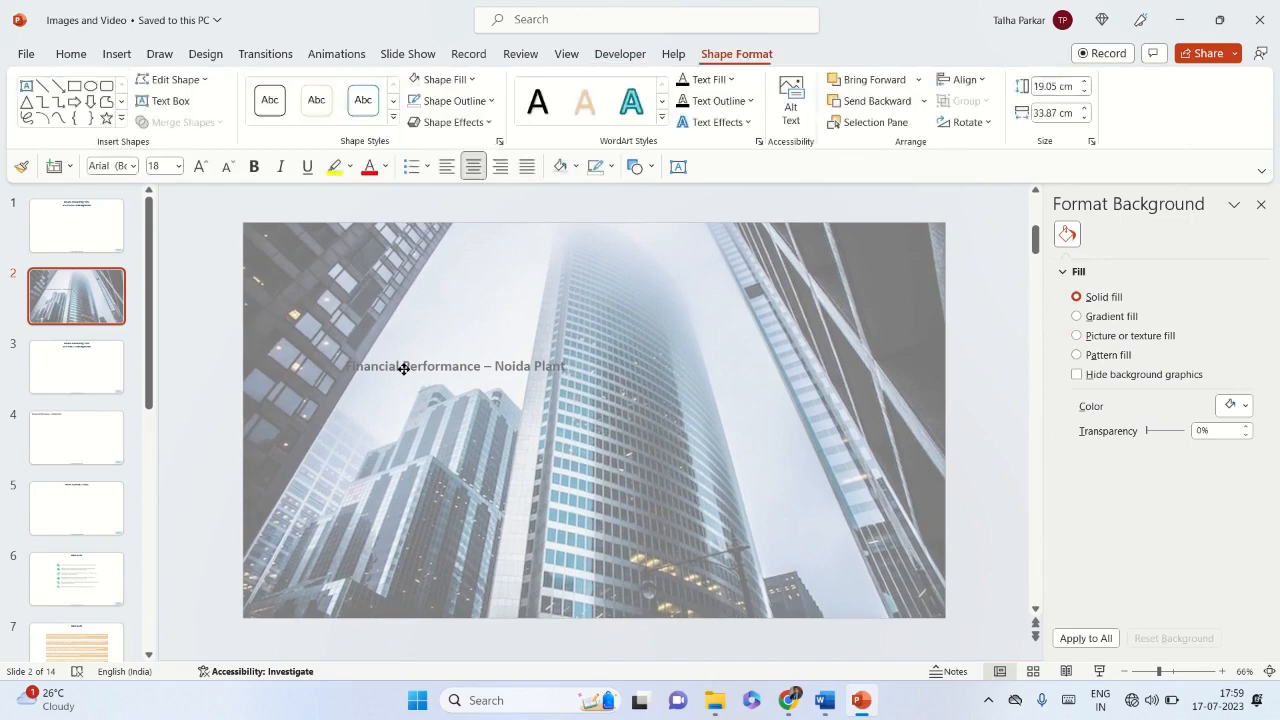
Step: Bring the Financial Performance – Noida Plant title to the front, above the rectangle
click(594, 420)
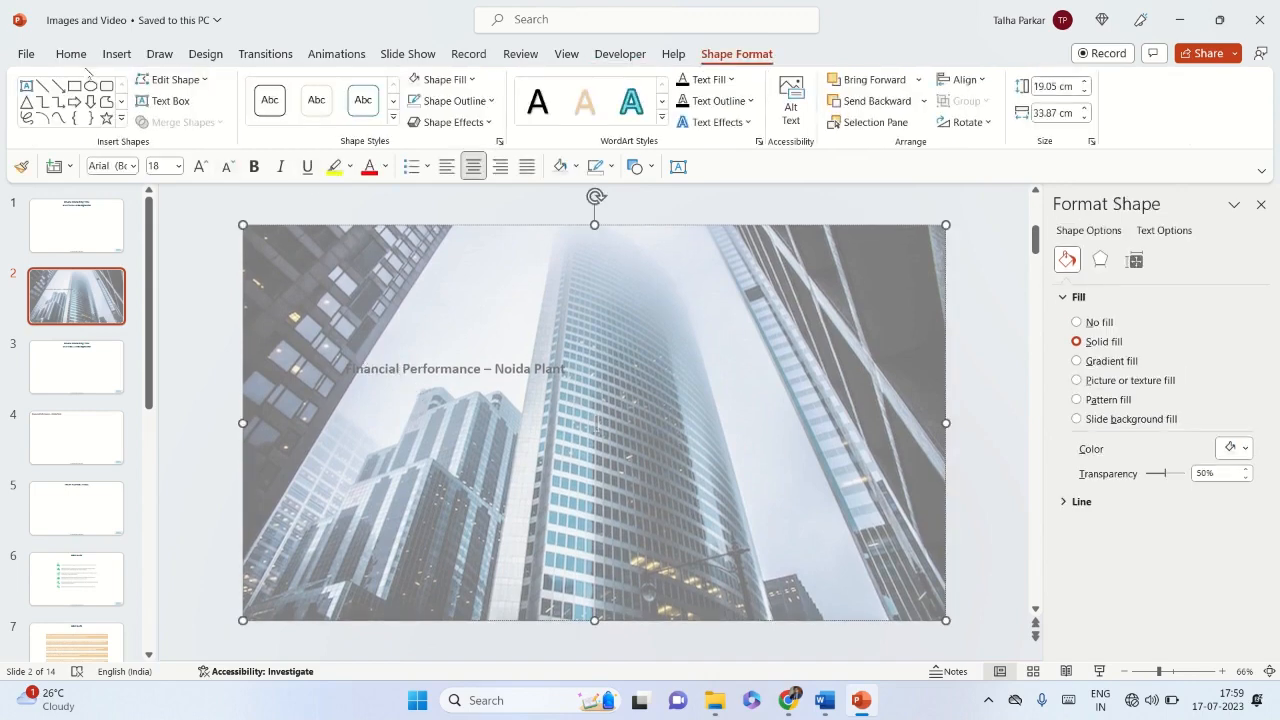
click(71, 54)
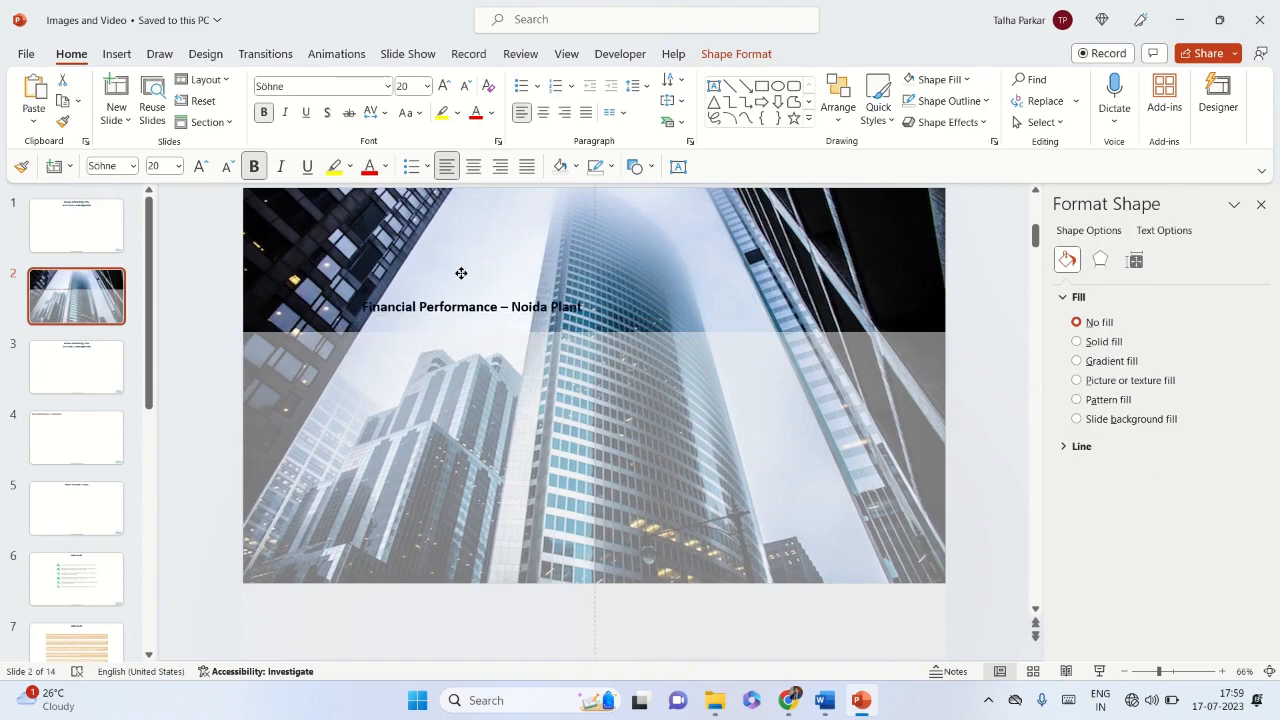
right_click(461, 273)
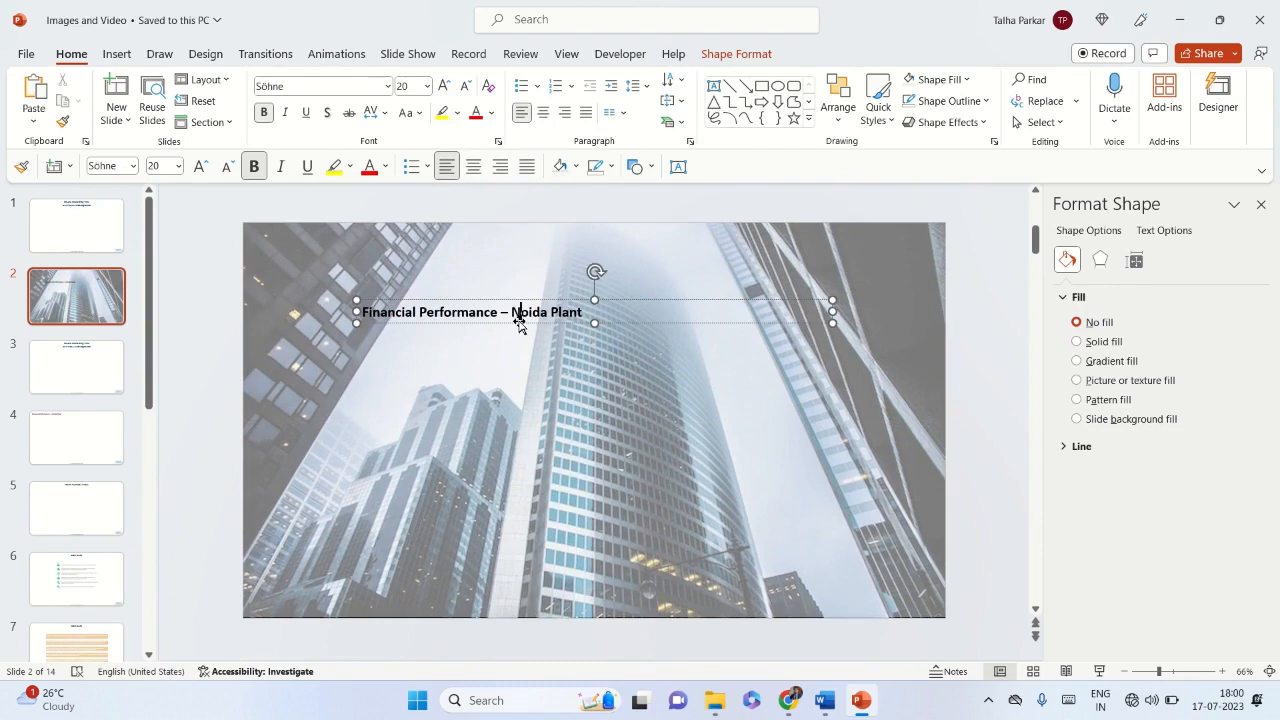
Step: Raise the title font size to 54 pt and widen its text box to one line
triple_click(470, 312)
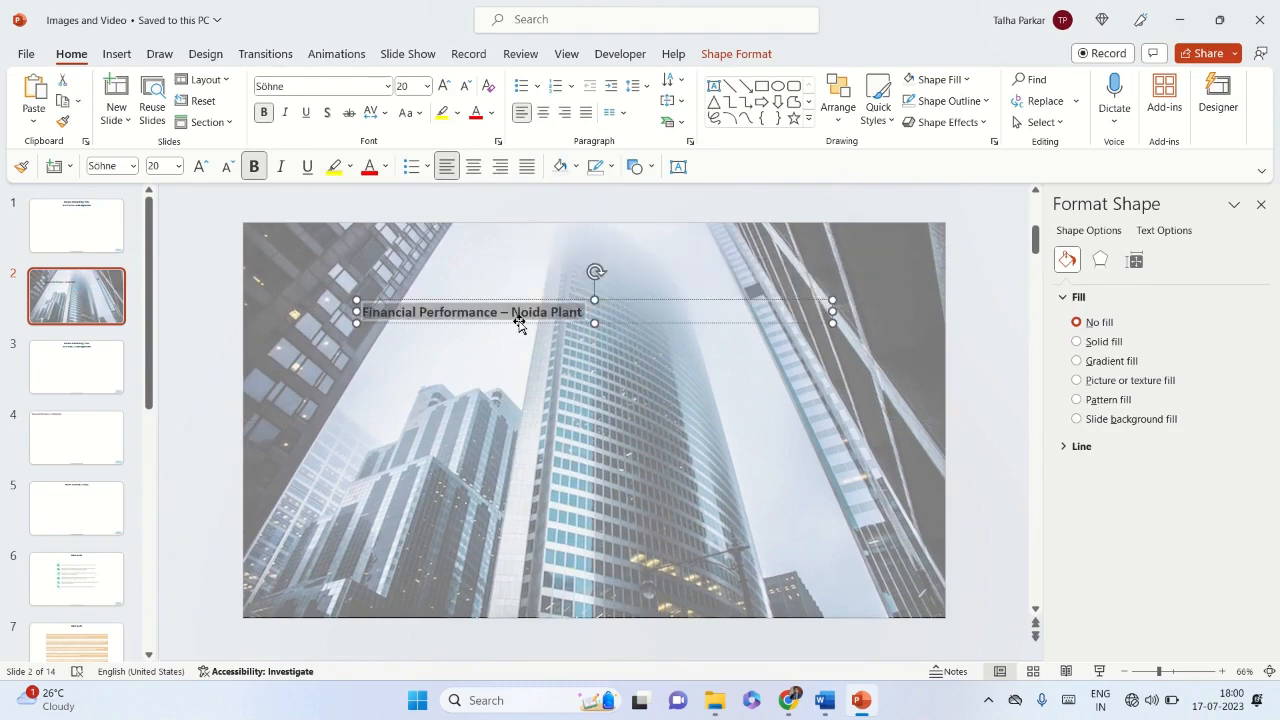
mouse_move(521, 328)
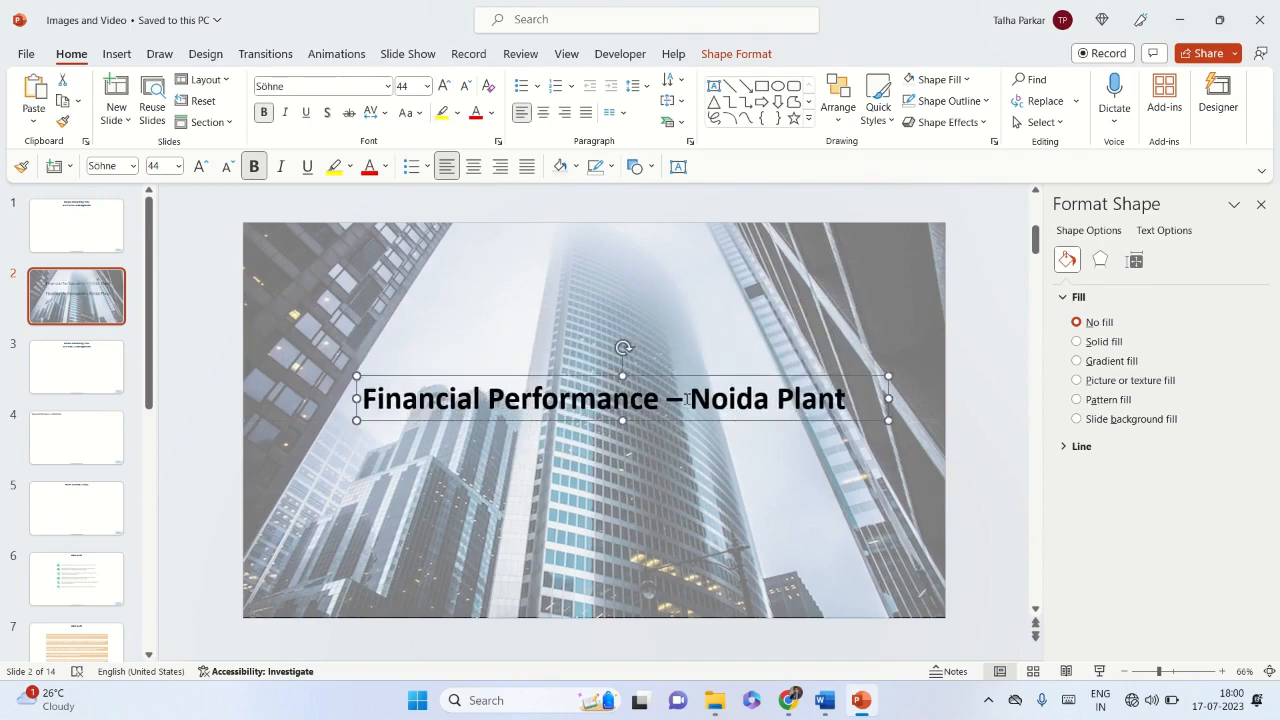
click(443, 85)
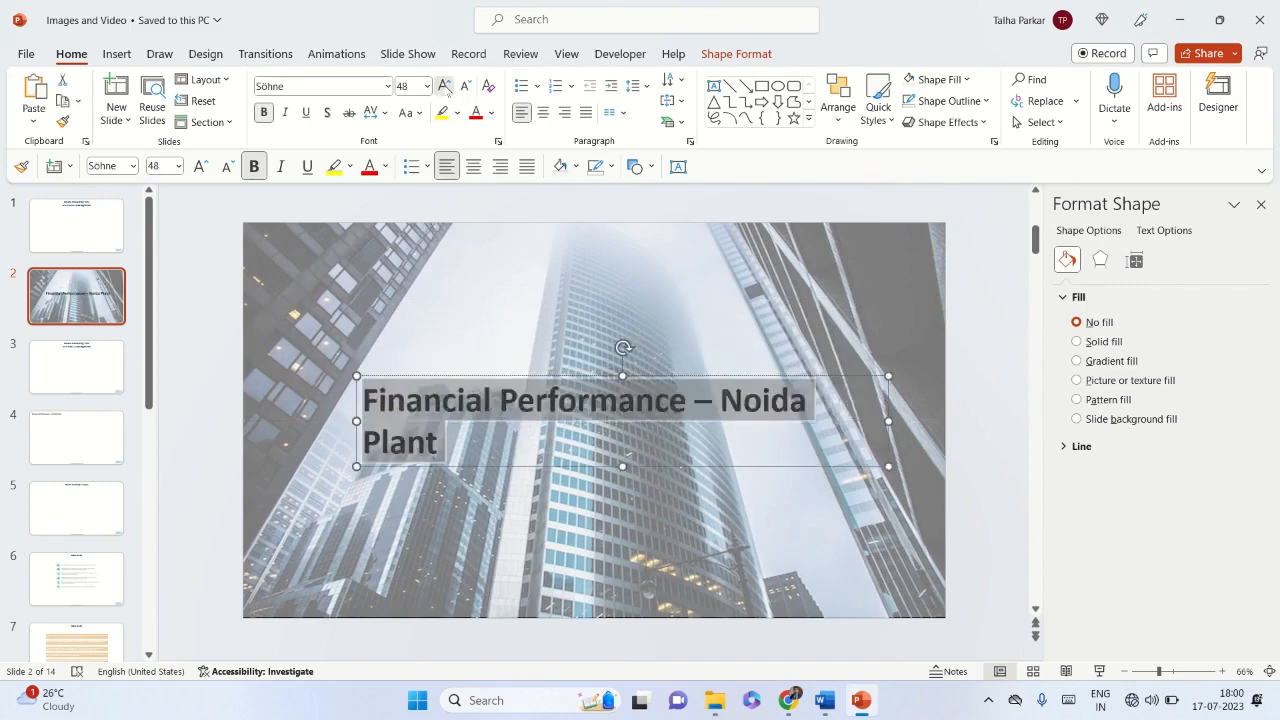
click(443, 86)
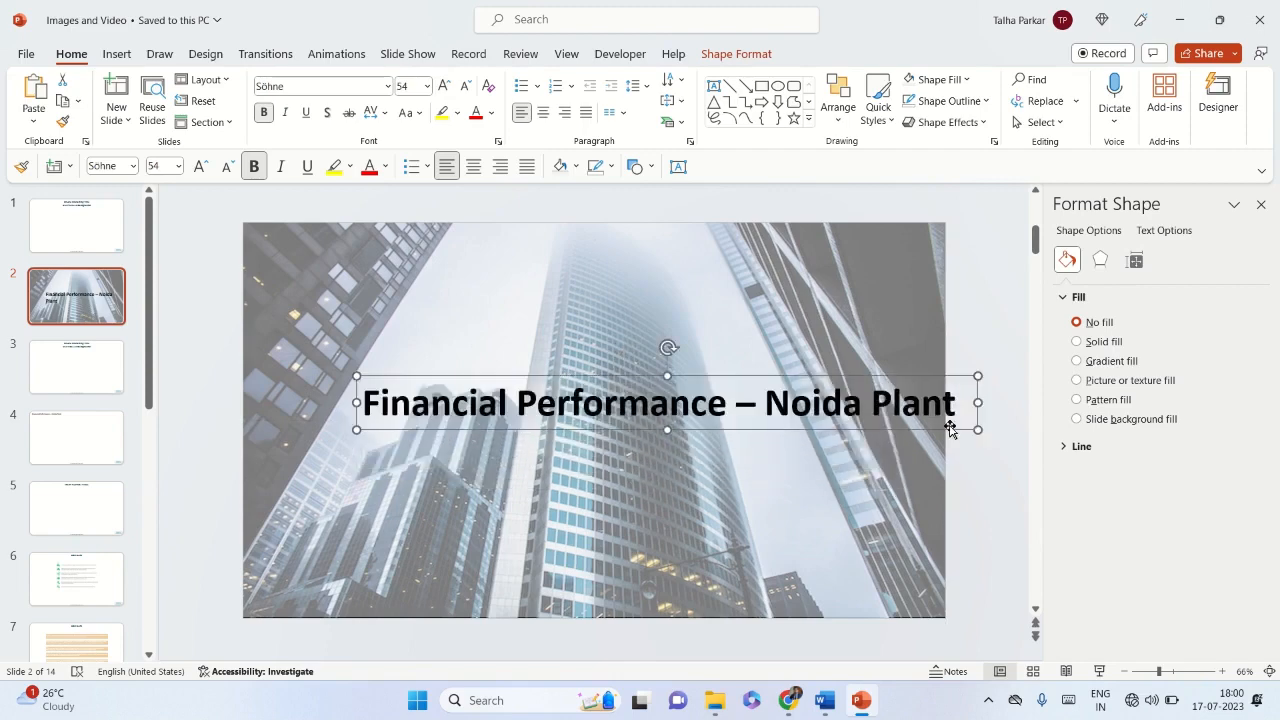
drag(667, 402, 590, 393)
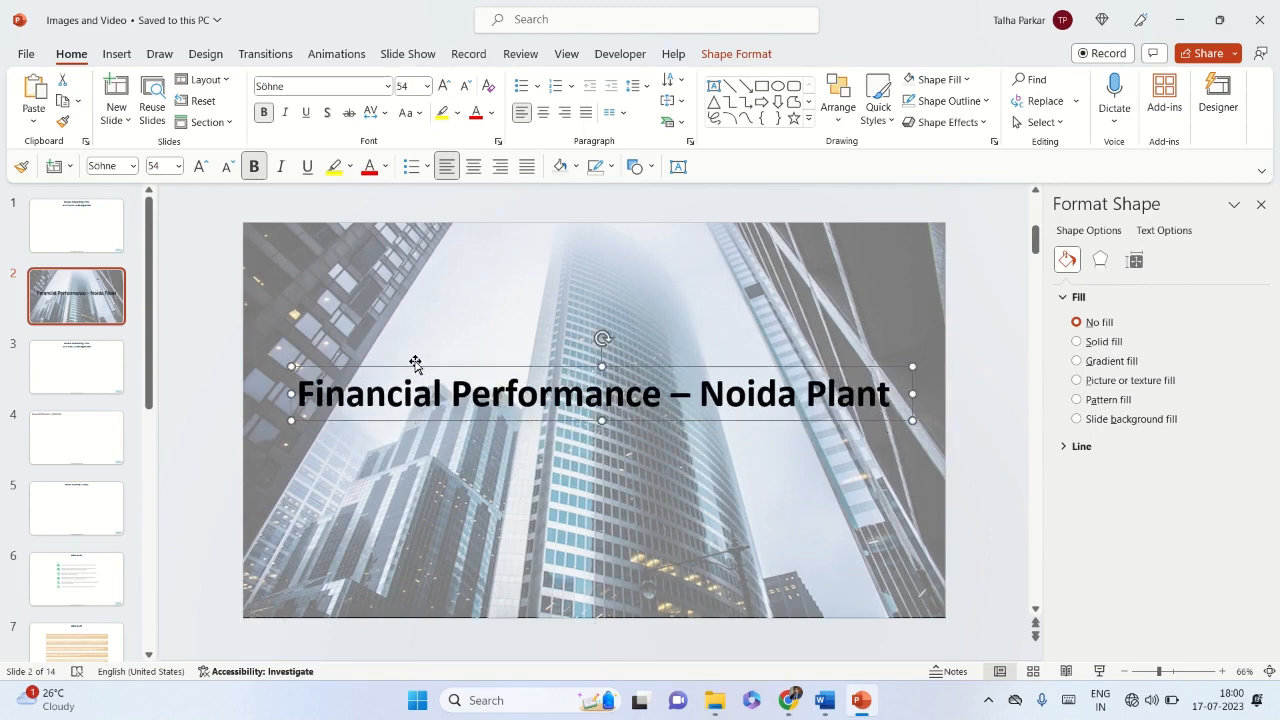
Step: On slide 4, cancel a picture insert and start inserting a video from this device
click(76, 437)
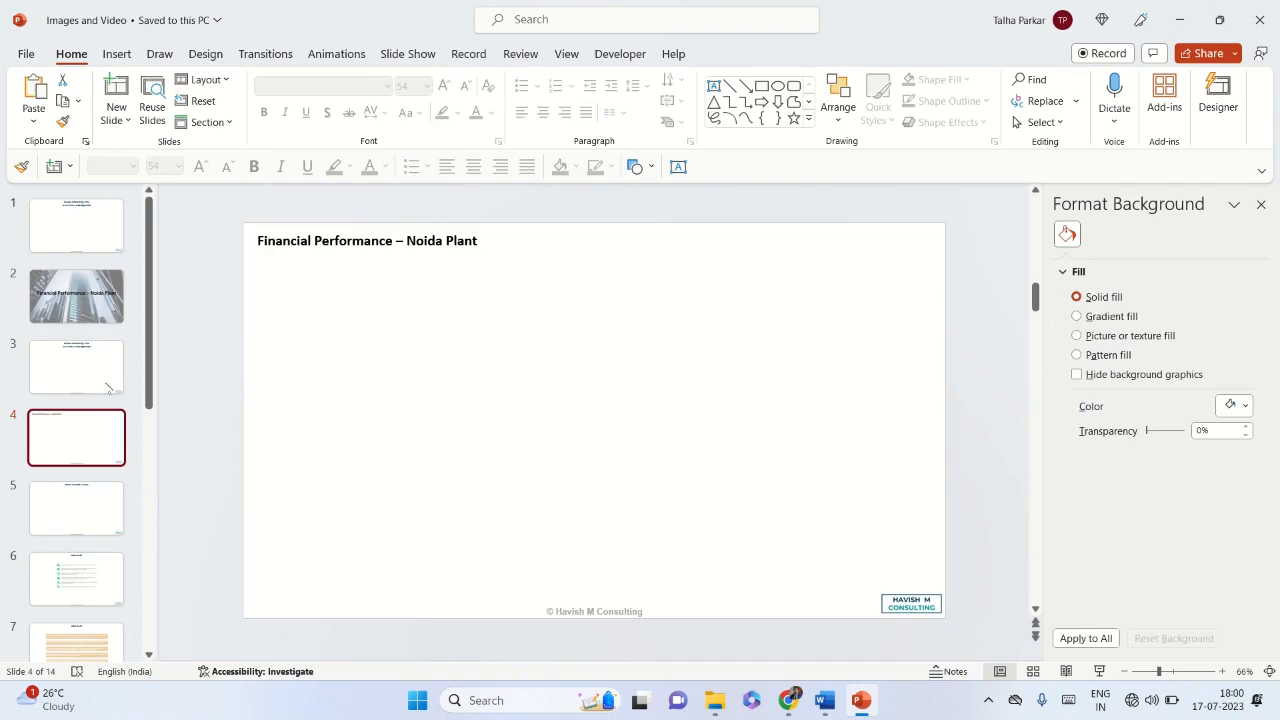
click(116, 54)
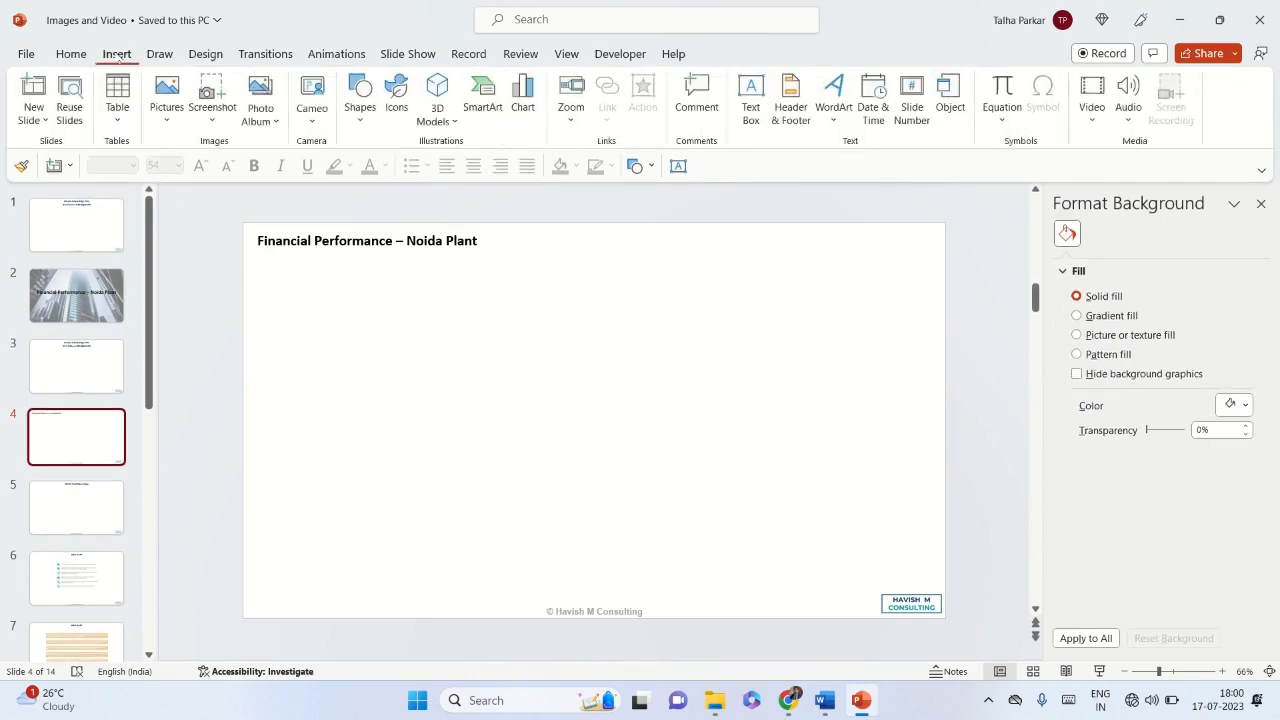
click(166, 90)
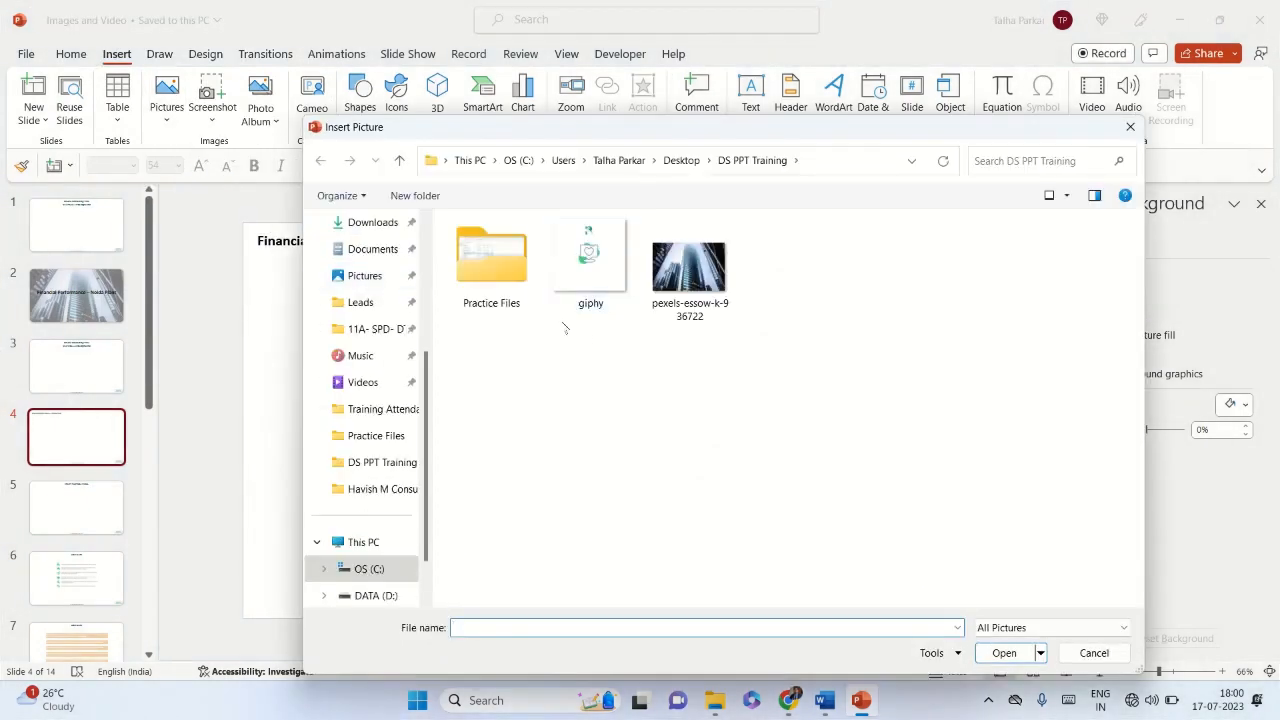
double_click(490, 253)
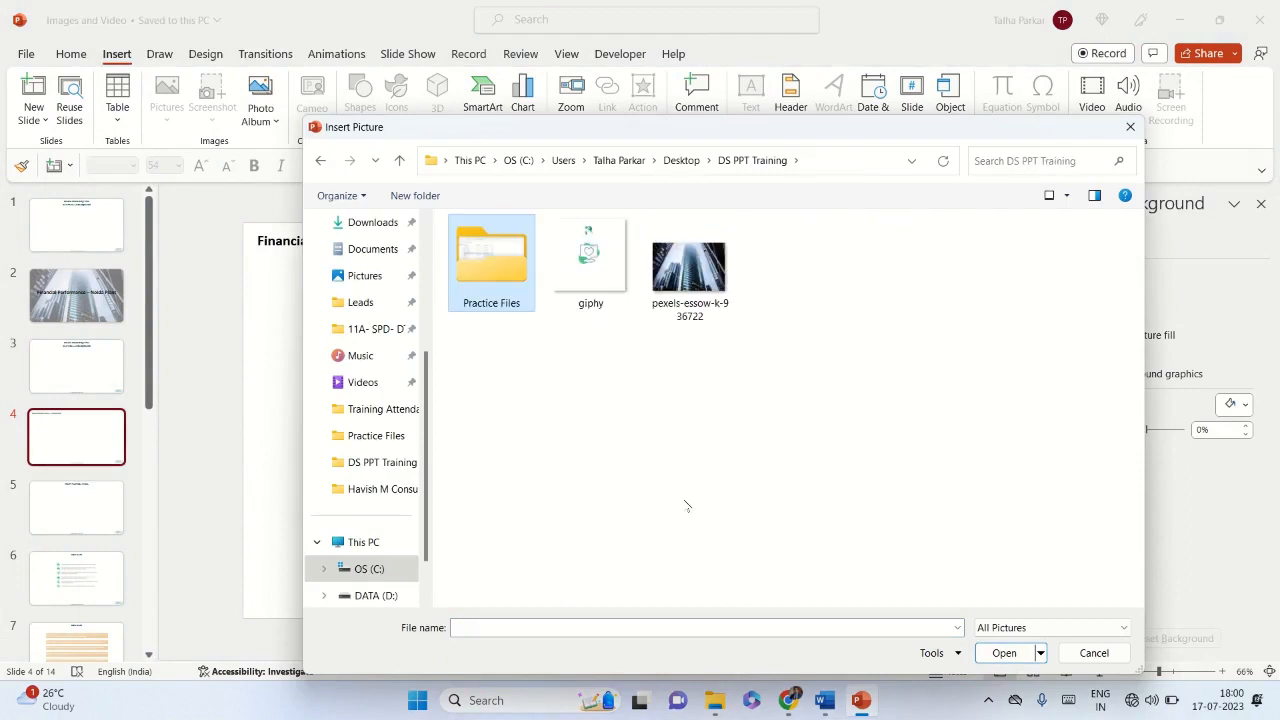
click(1043, 354)
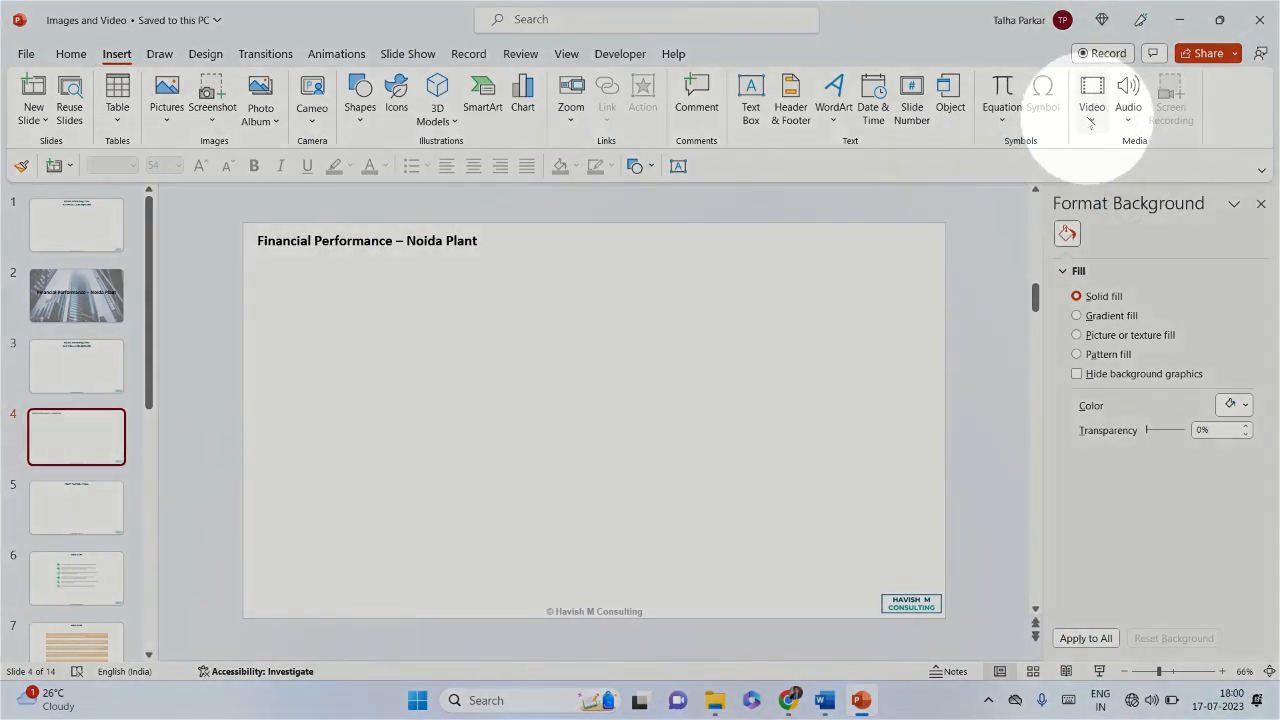
click(1091, 100)
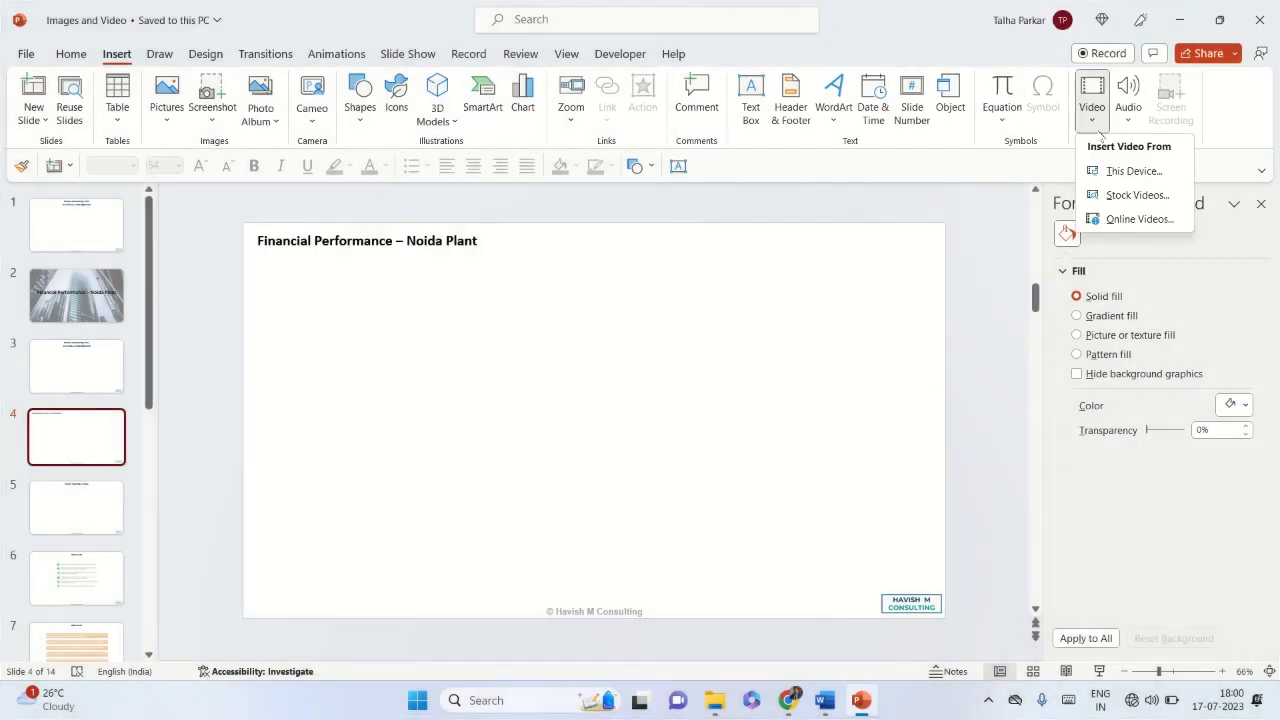
click(675, 204)
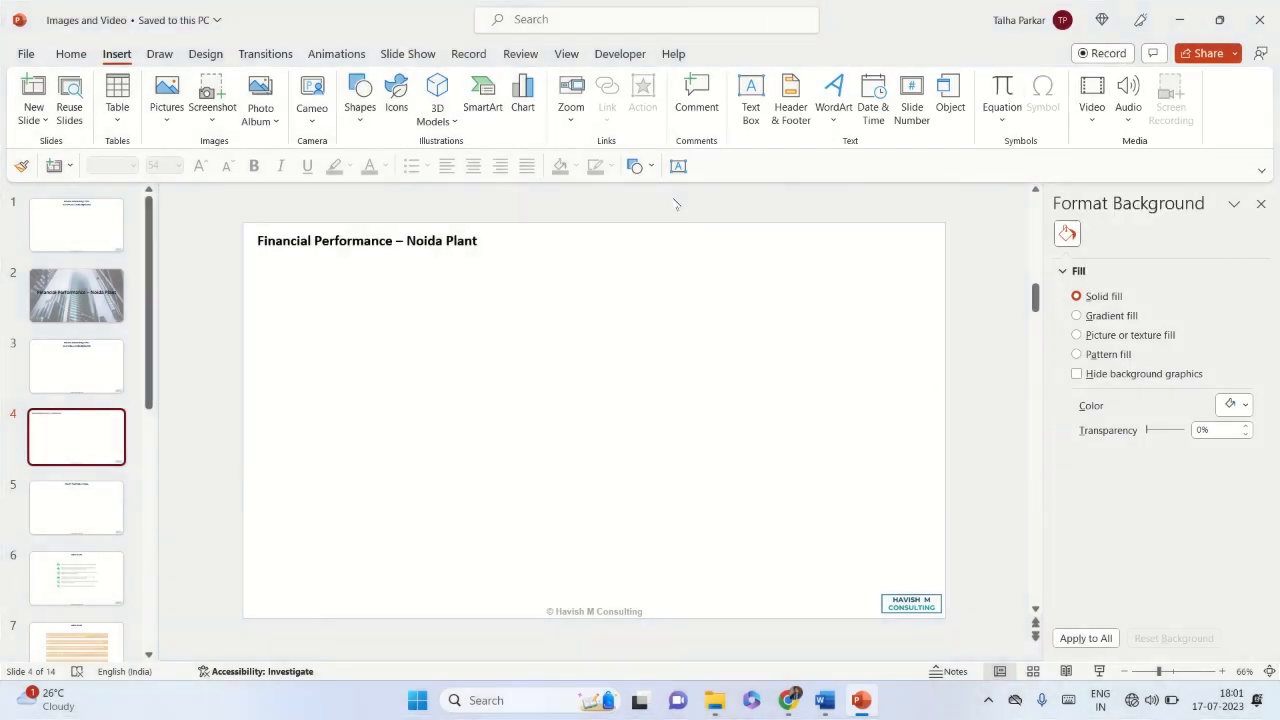
Step: Insert the counting_money (360p) video onto slide 4
click(1091, 97)
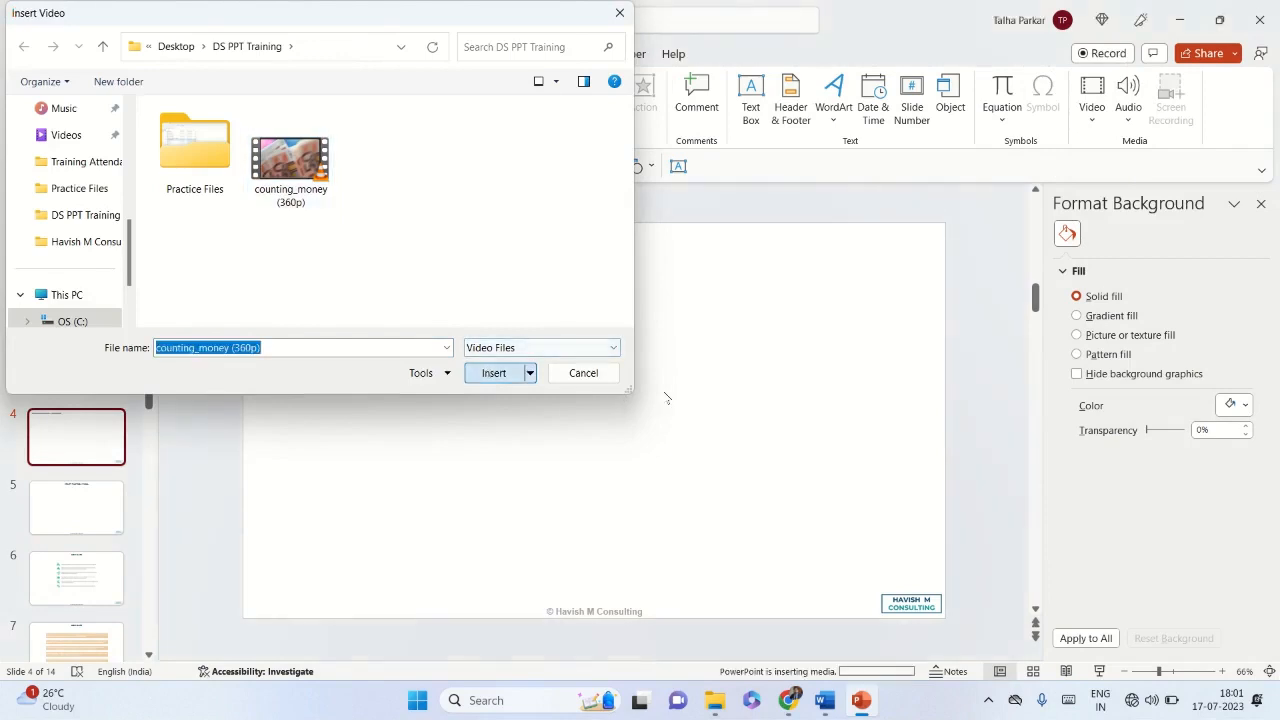
click(493, 372)
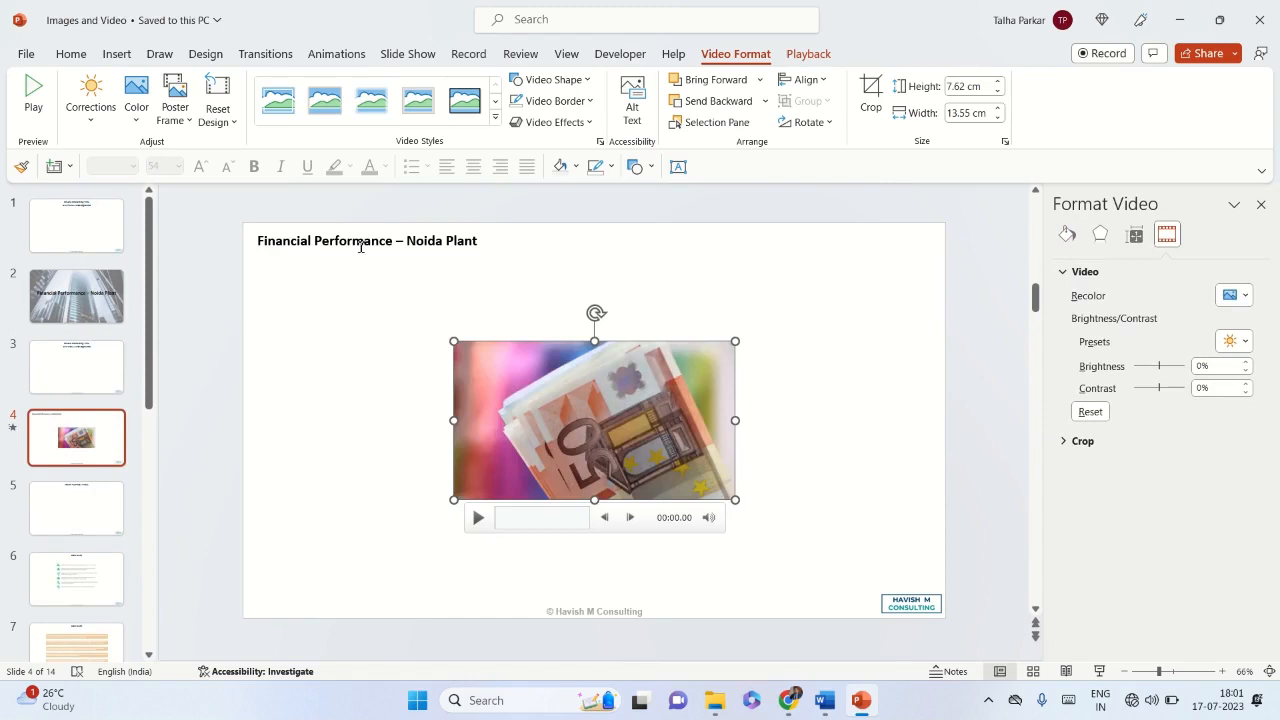
Step: Resize the video to 19.05 cm high by 33.87 cm wide, then select the title
right_click(594, 420)
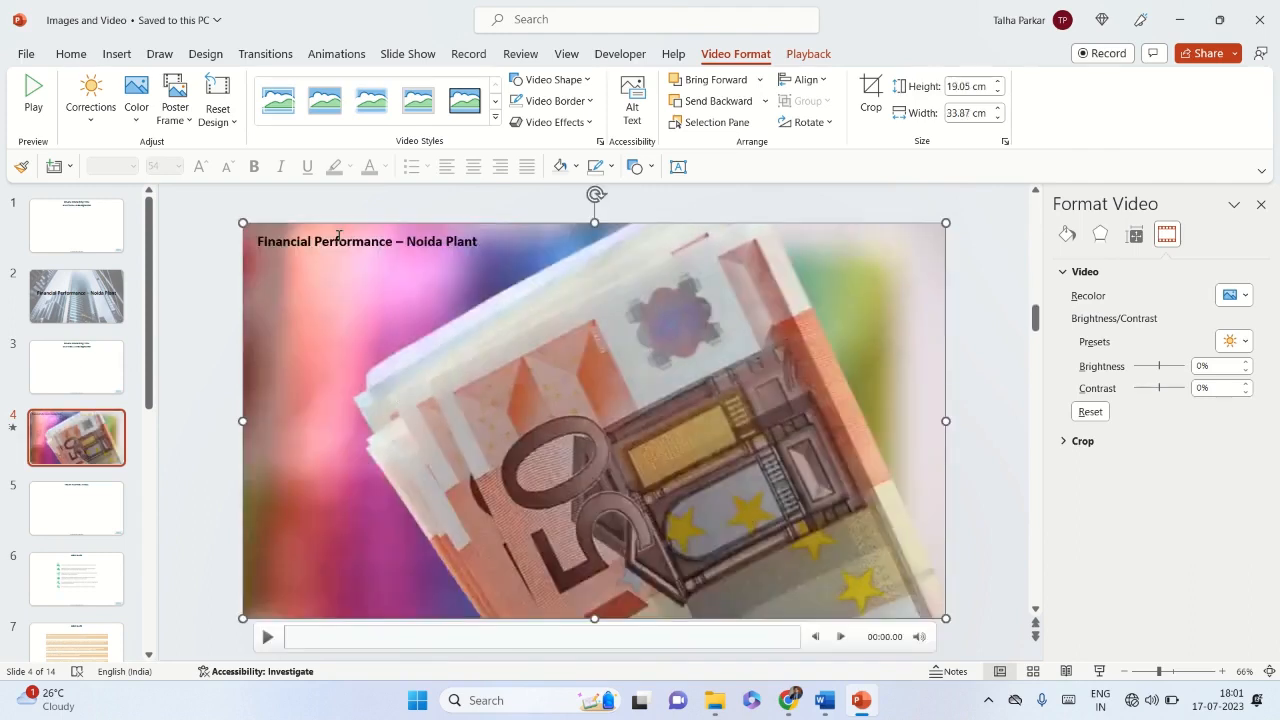
click(367, 240)
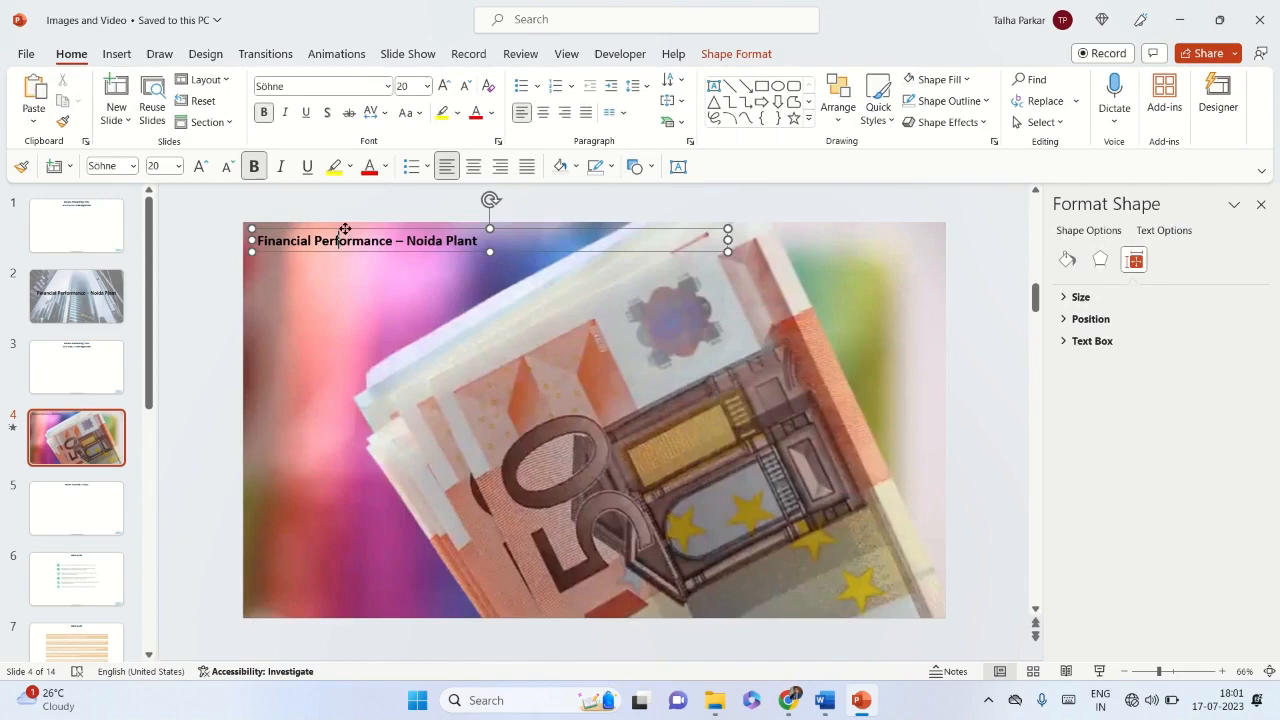
Step: Draw a rectangle spanning all of slide 4 and fill it light grey
right_click(344, 240)
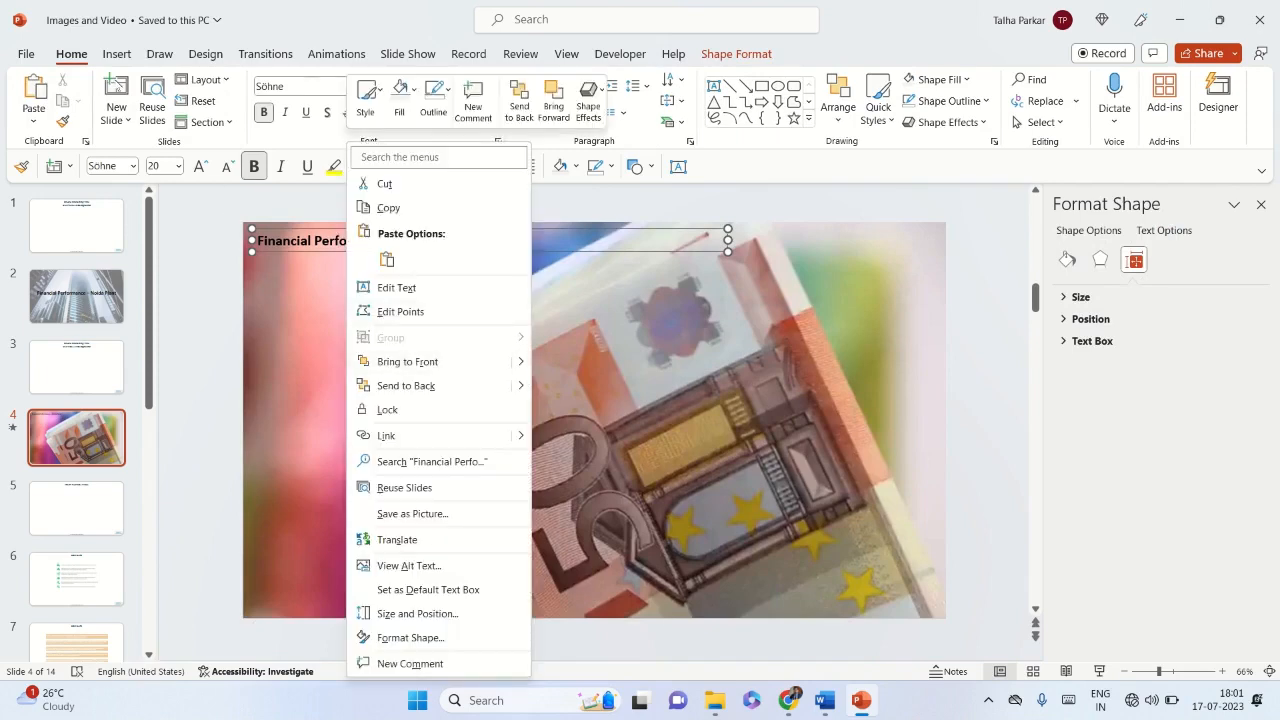
click(116, 54)
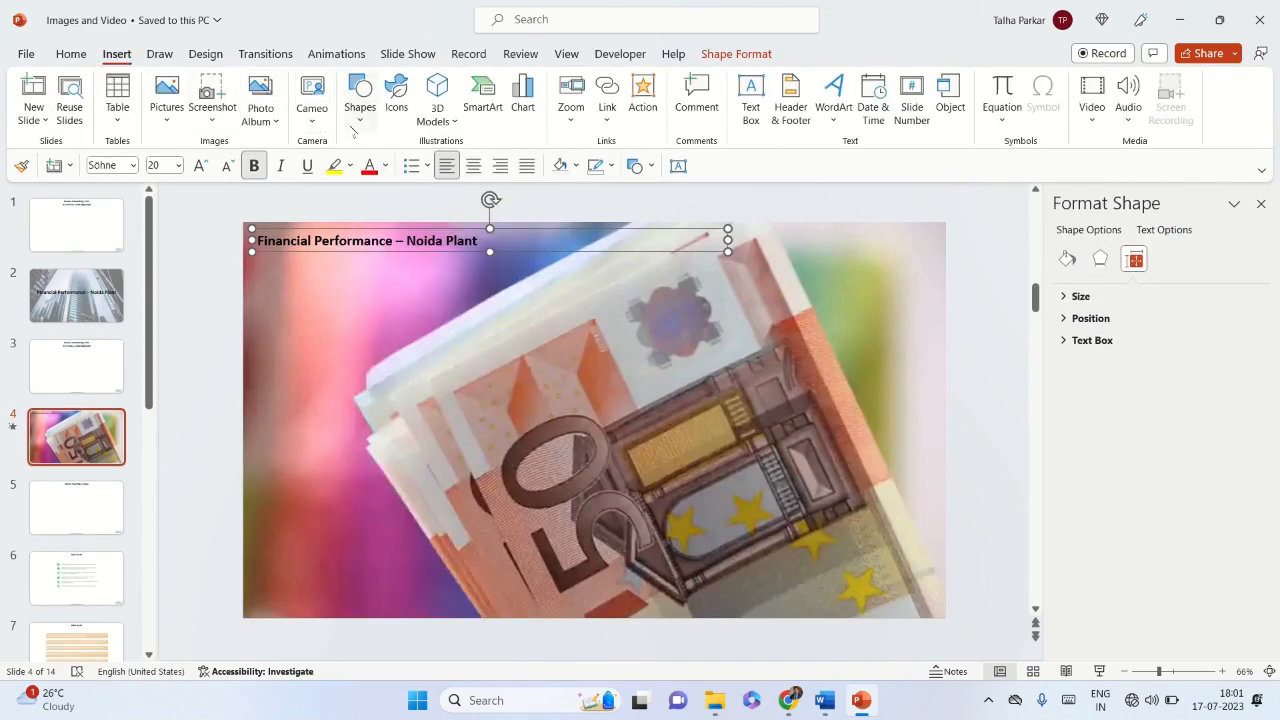
click(359, 95)
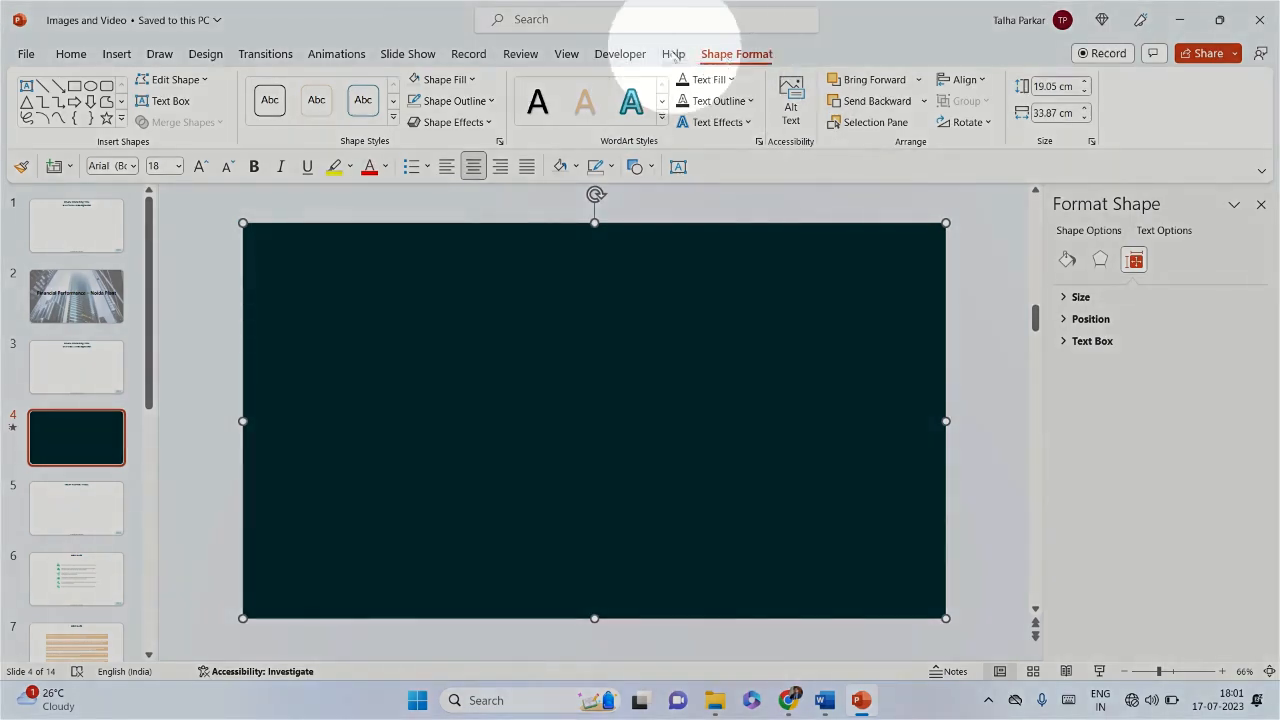
click(447, 100)
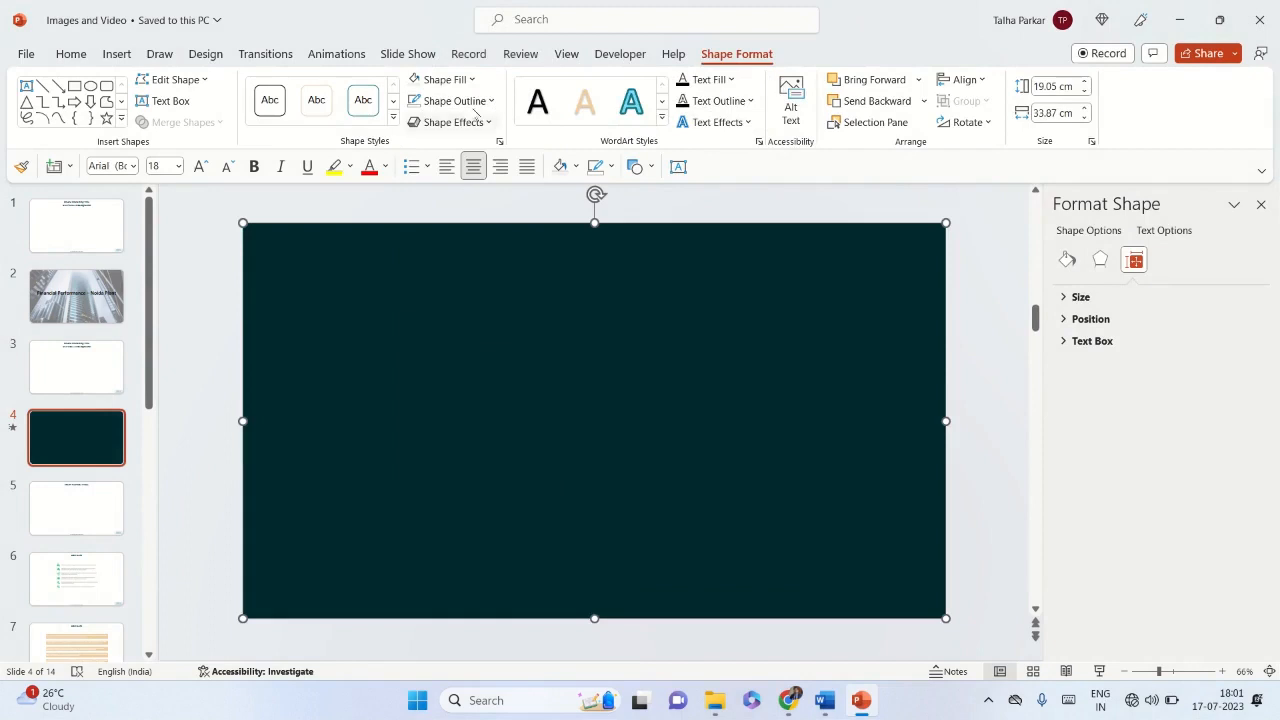
mouse_move(445, 79)
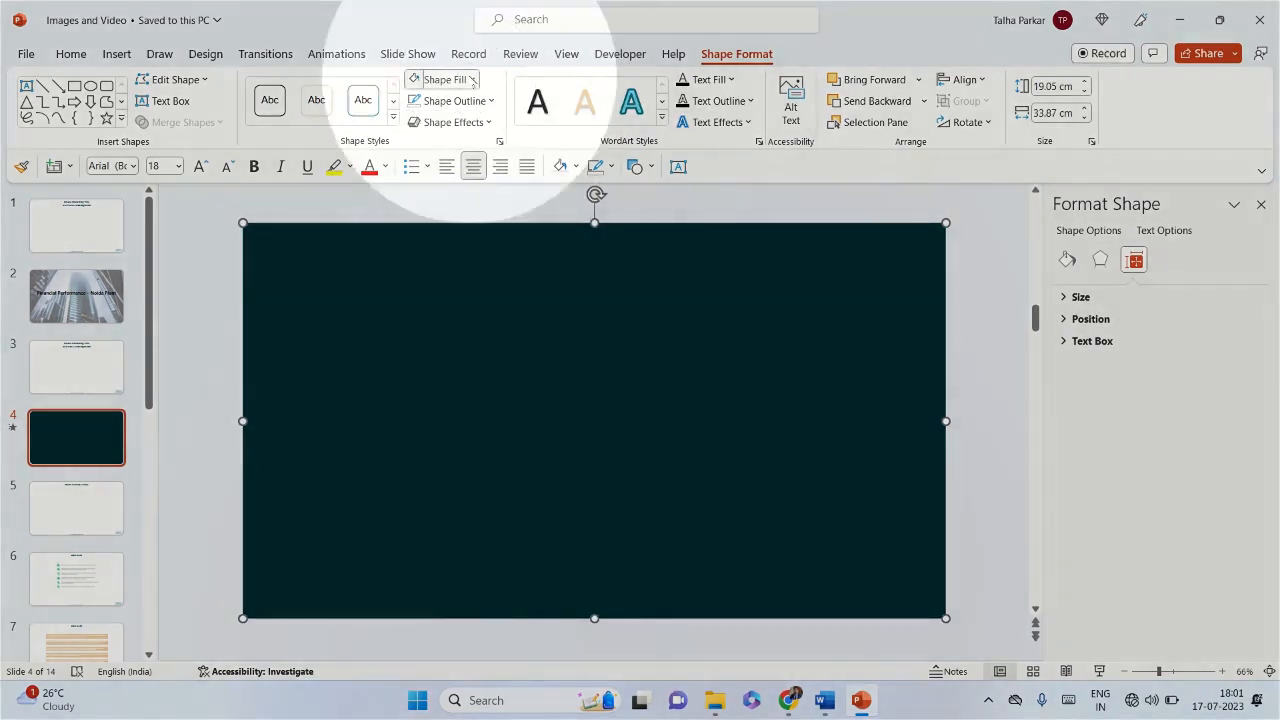
click(437, 79)
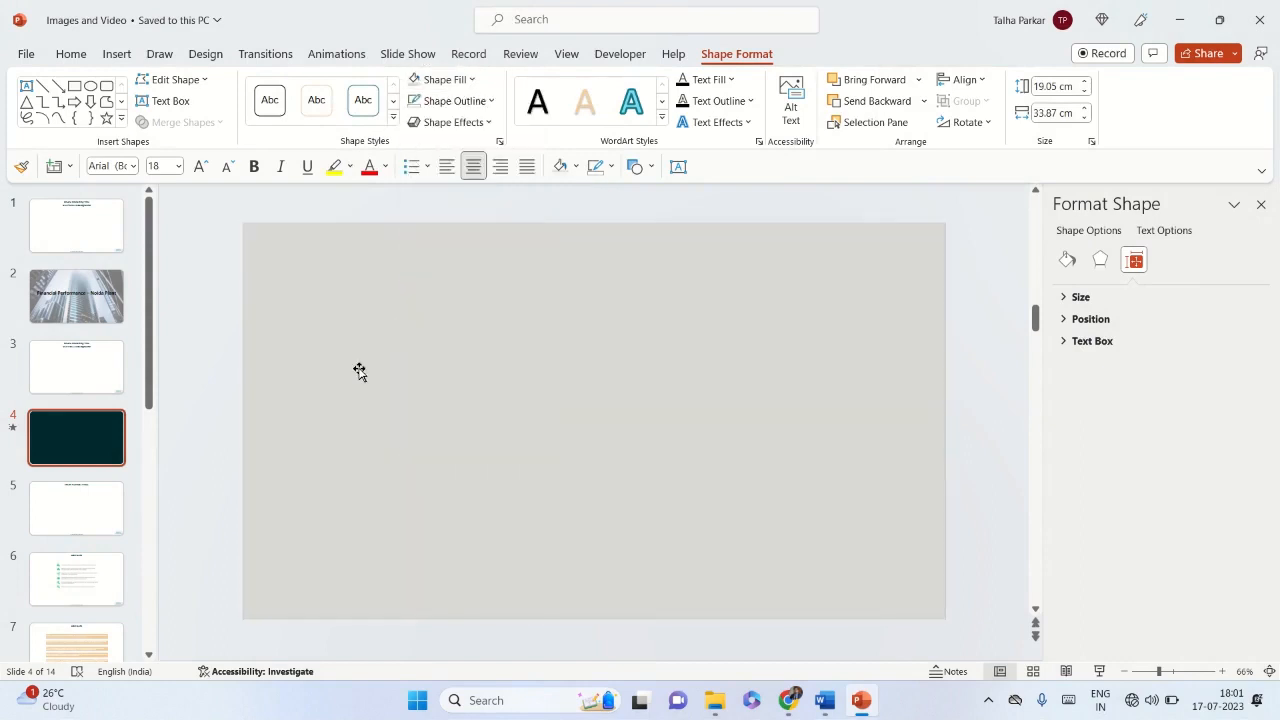
Step: Select the grey rectangle and bring up its stacking options
click(359, 372)
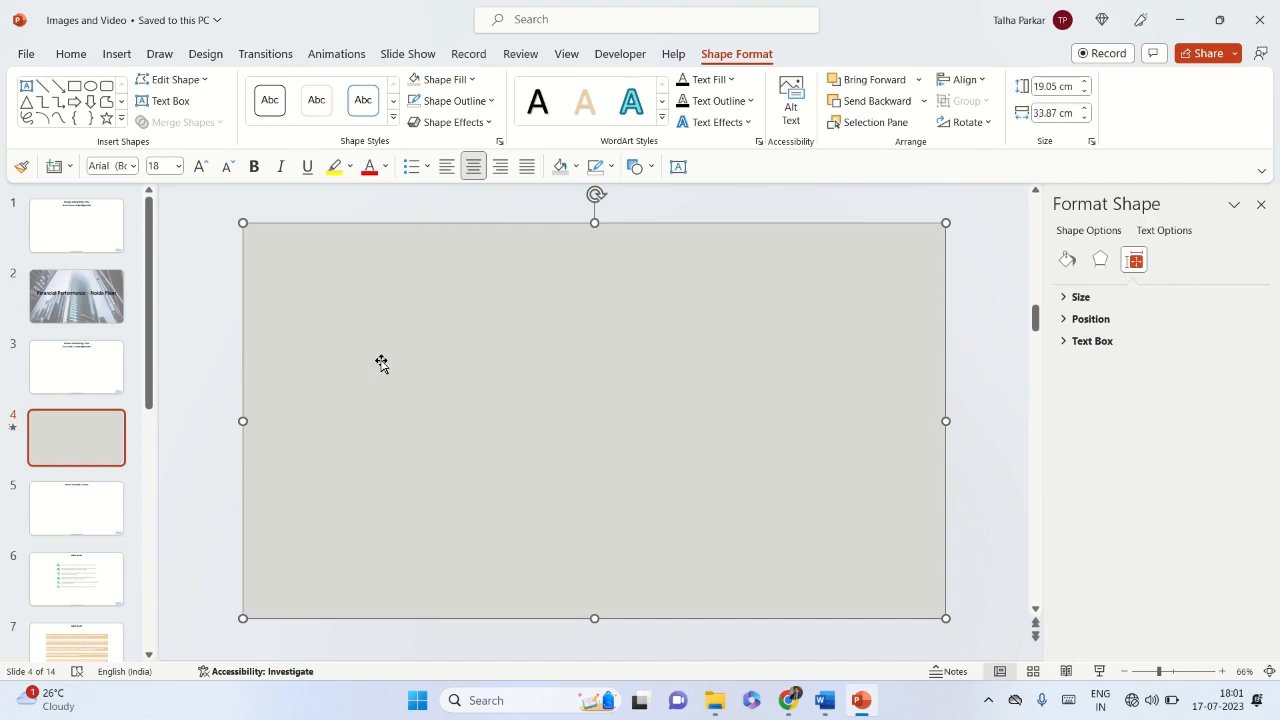
right_click(381, 363)
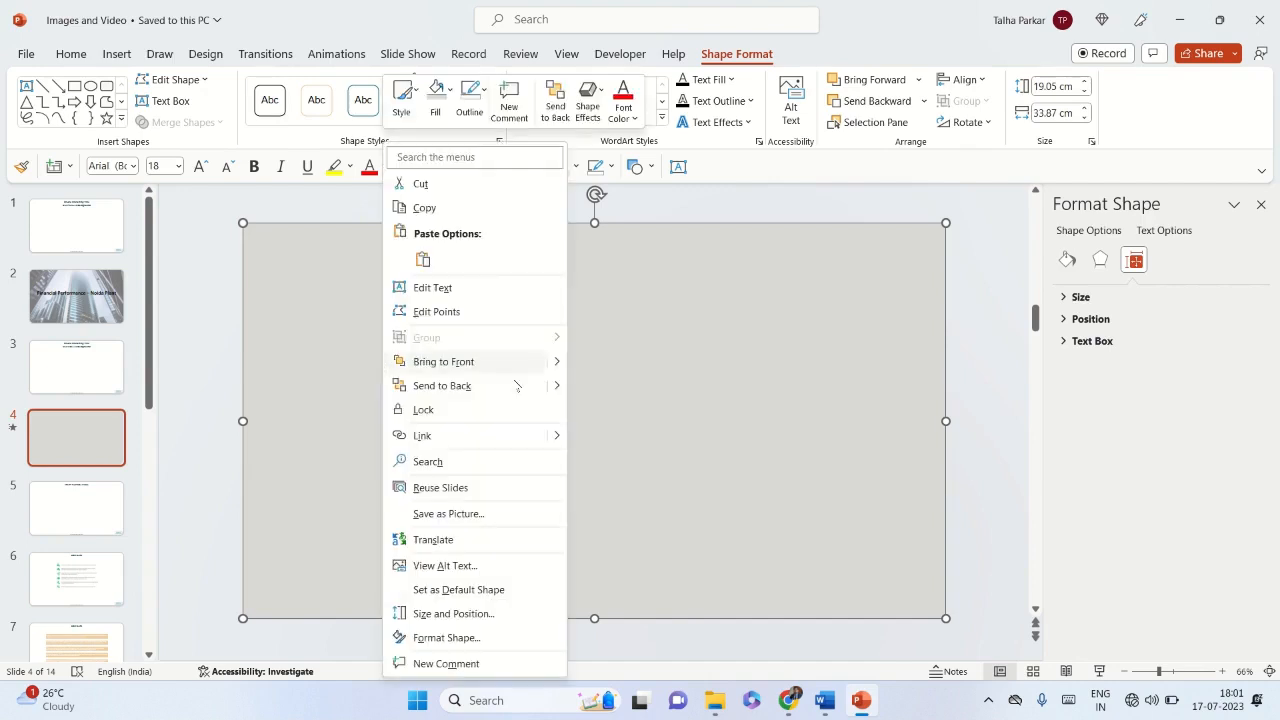
mouse_move(441, 385)
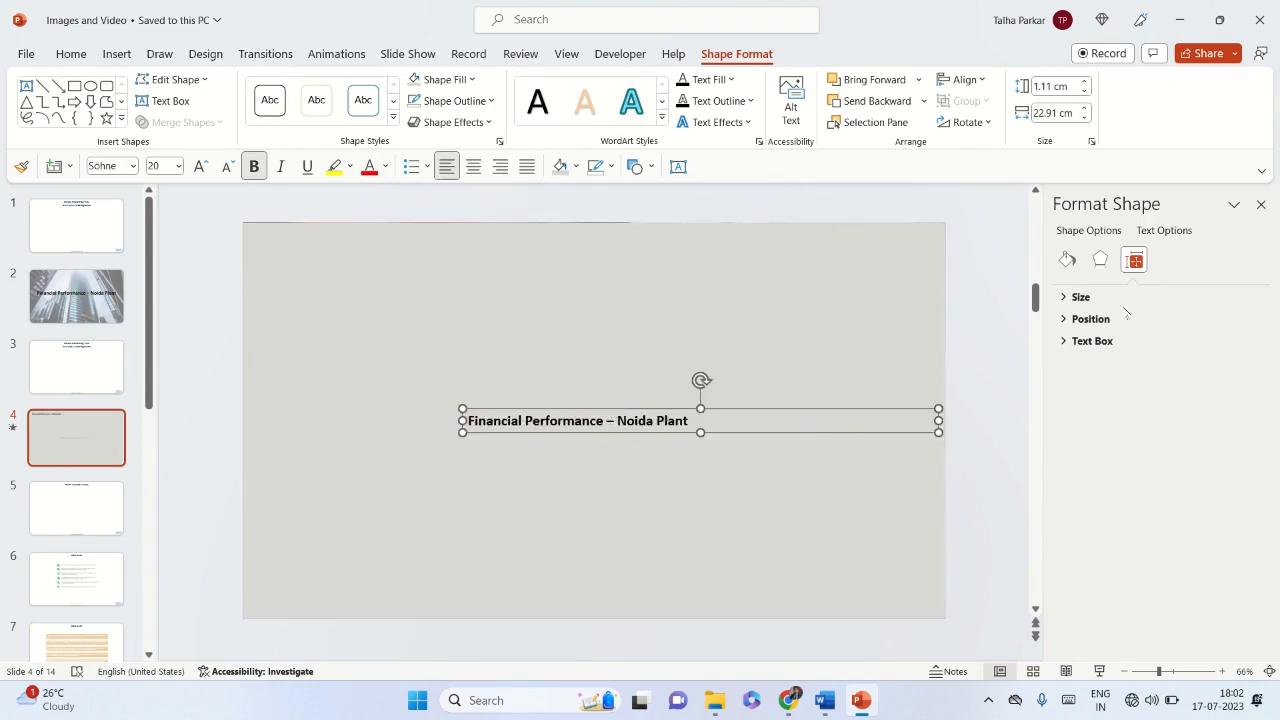
Step: Adjust the title box's fill settings to a solid fill in Format Shape
click(1066, 260)
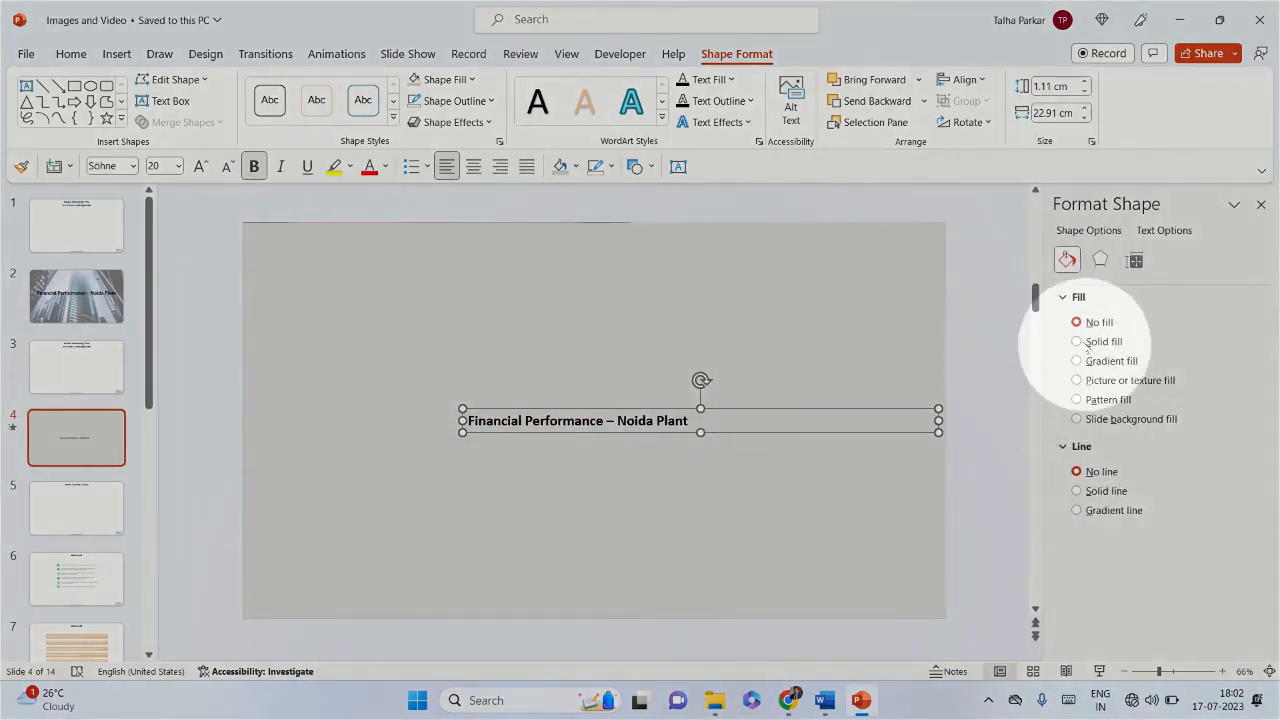
click(1076, 341)
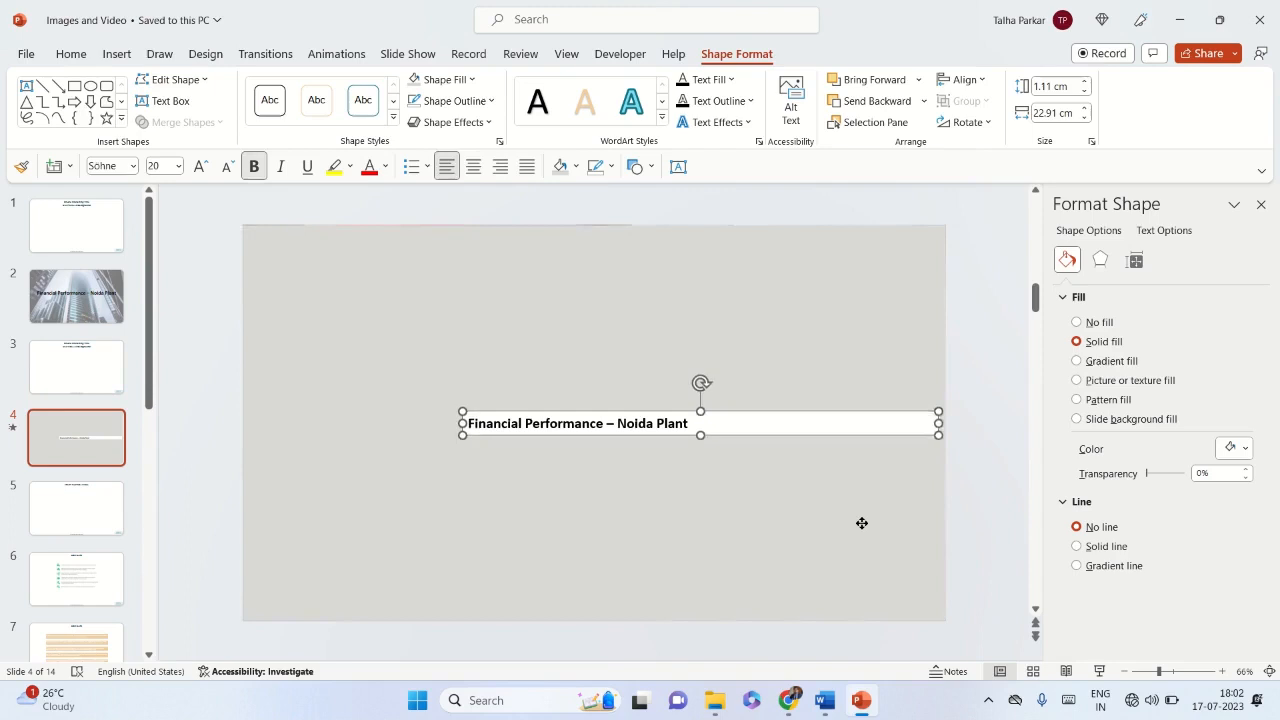
click(1076, 321)
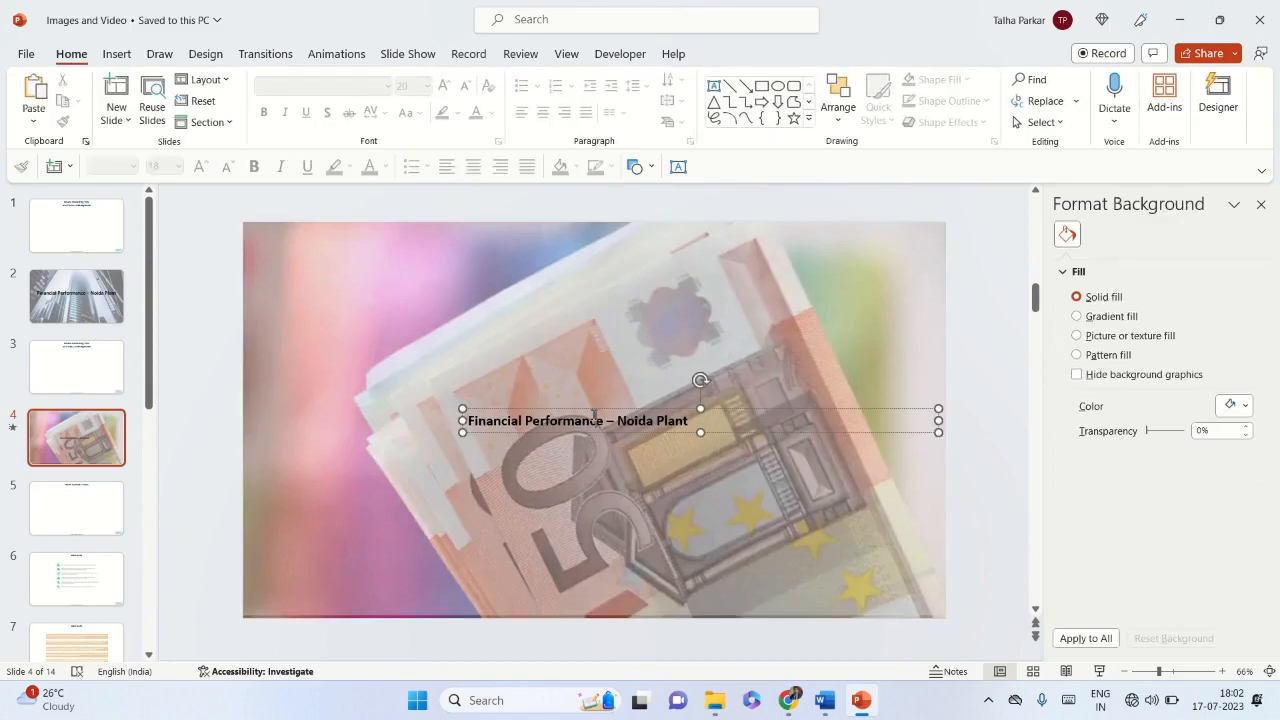
Step: Enlarge the title text and move the title box toward the upper middle
triple_click(575, 420)
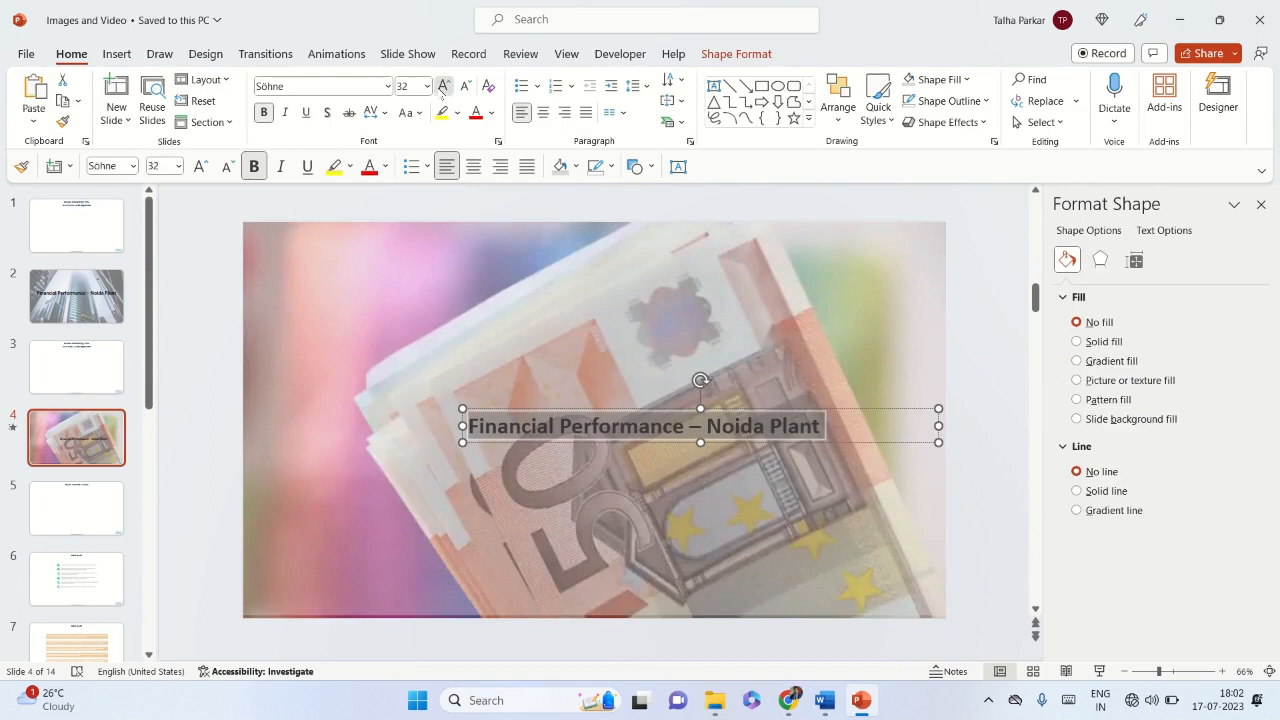
click(426, 86)
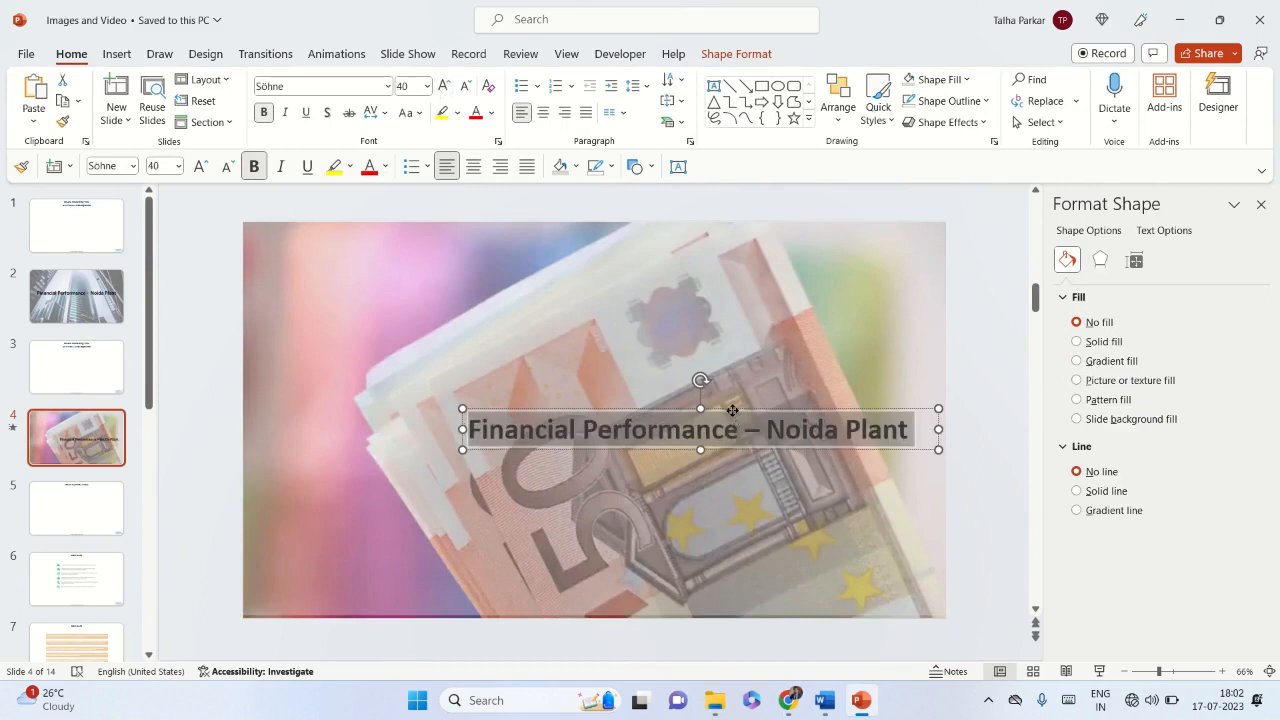
drag(700, 428, 600, 350)
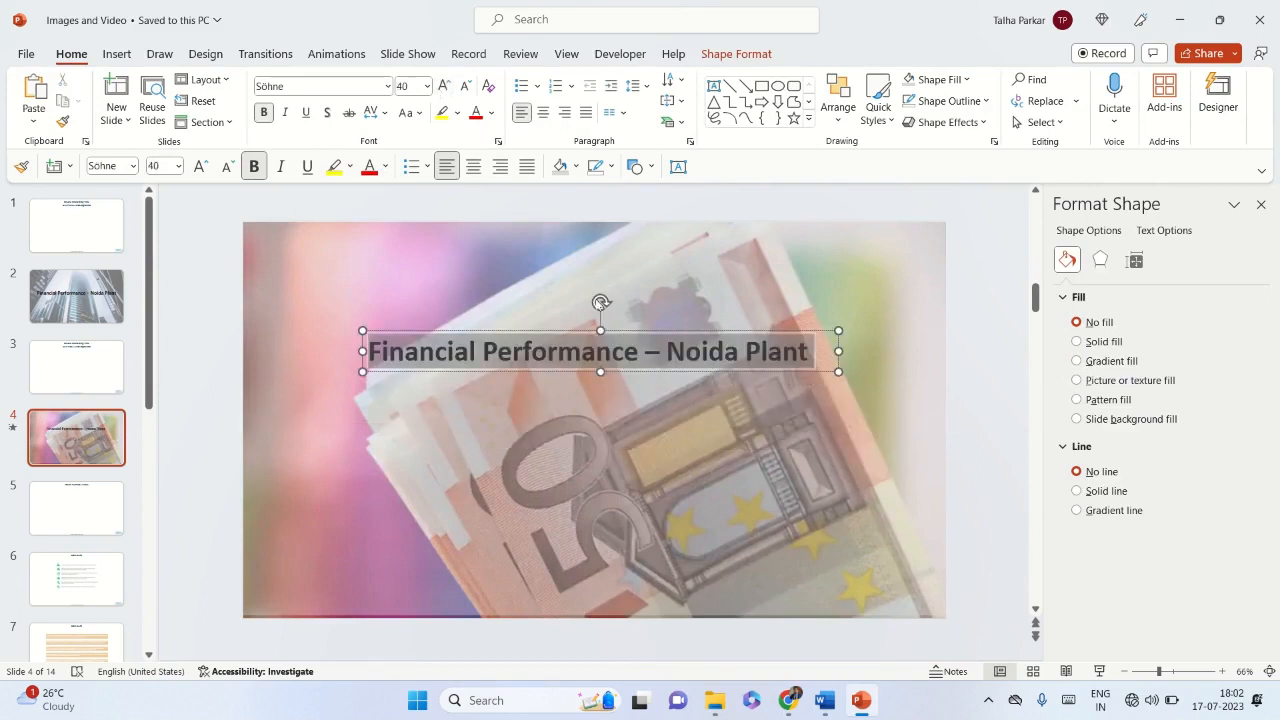
Step: Colour the title text dark grey after previewing several font colours
click(489, 112)
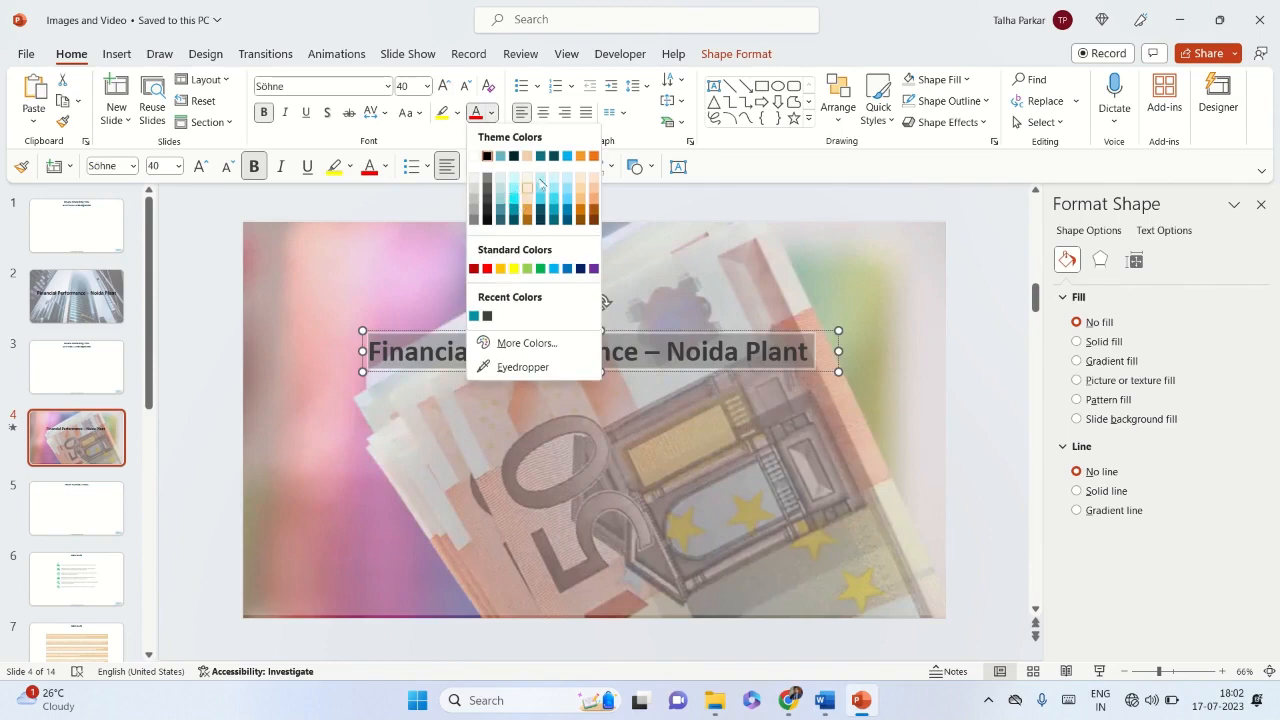
click(513, 268)
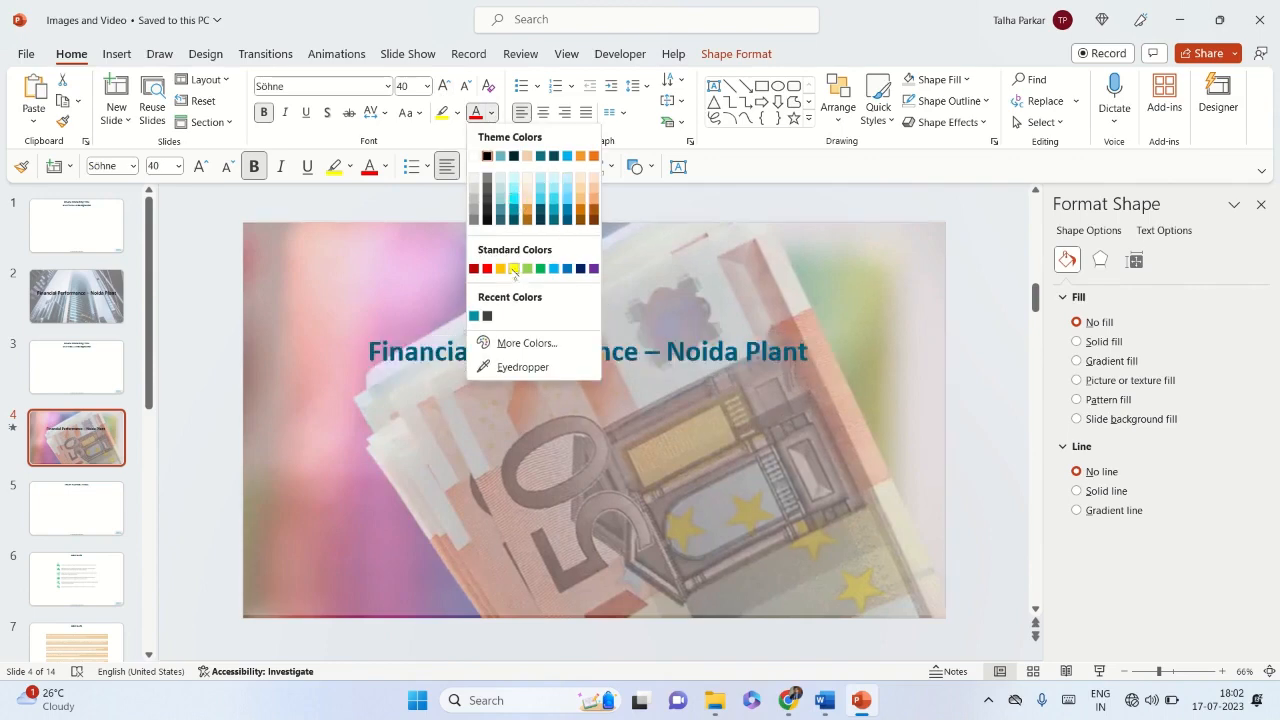
click(473, 219)
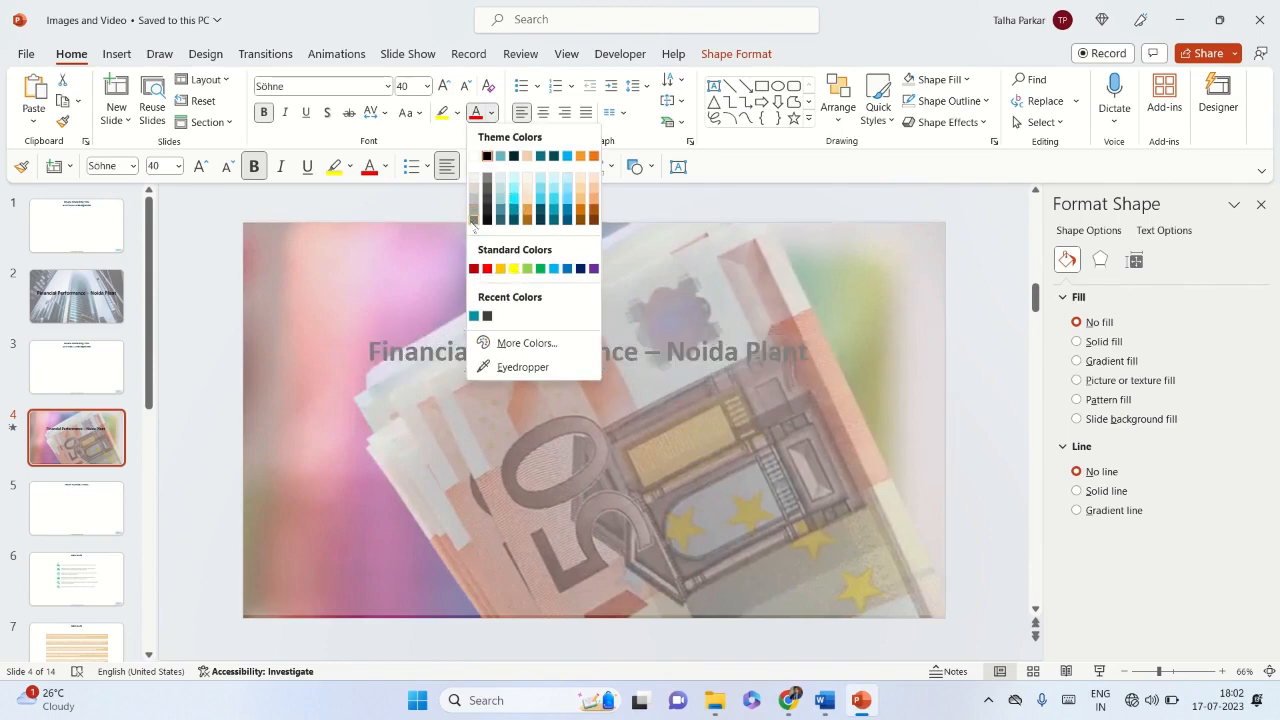
click(487, 216)
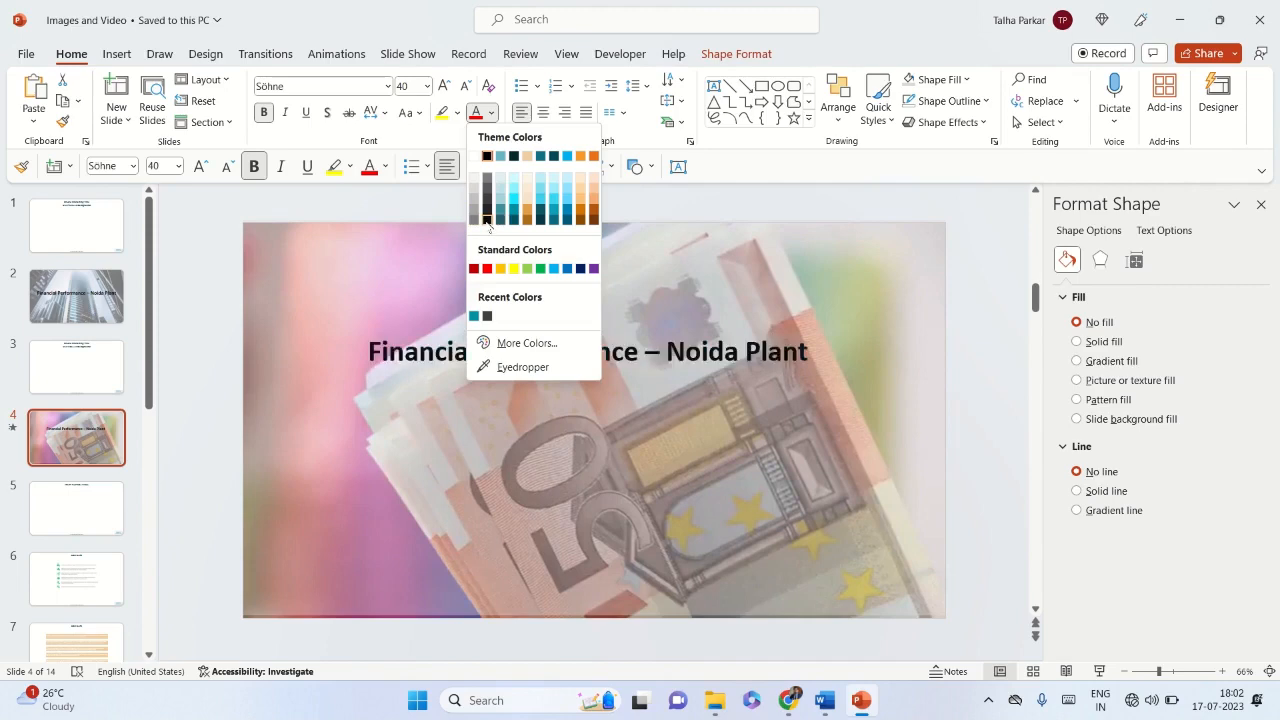
click(487, 213)
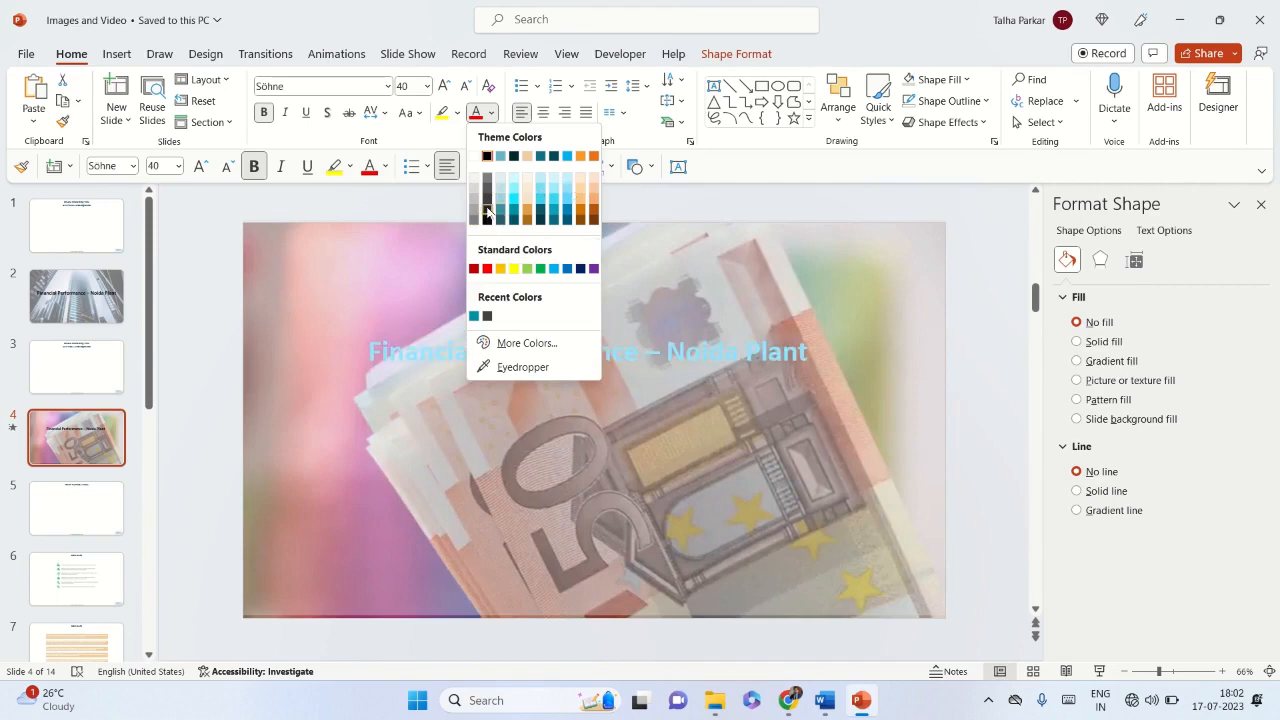
click(487, 213)
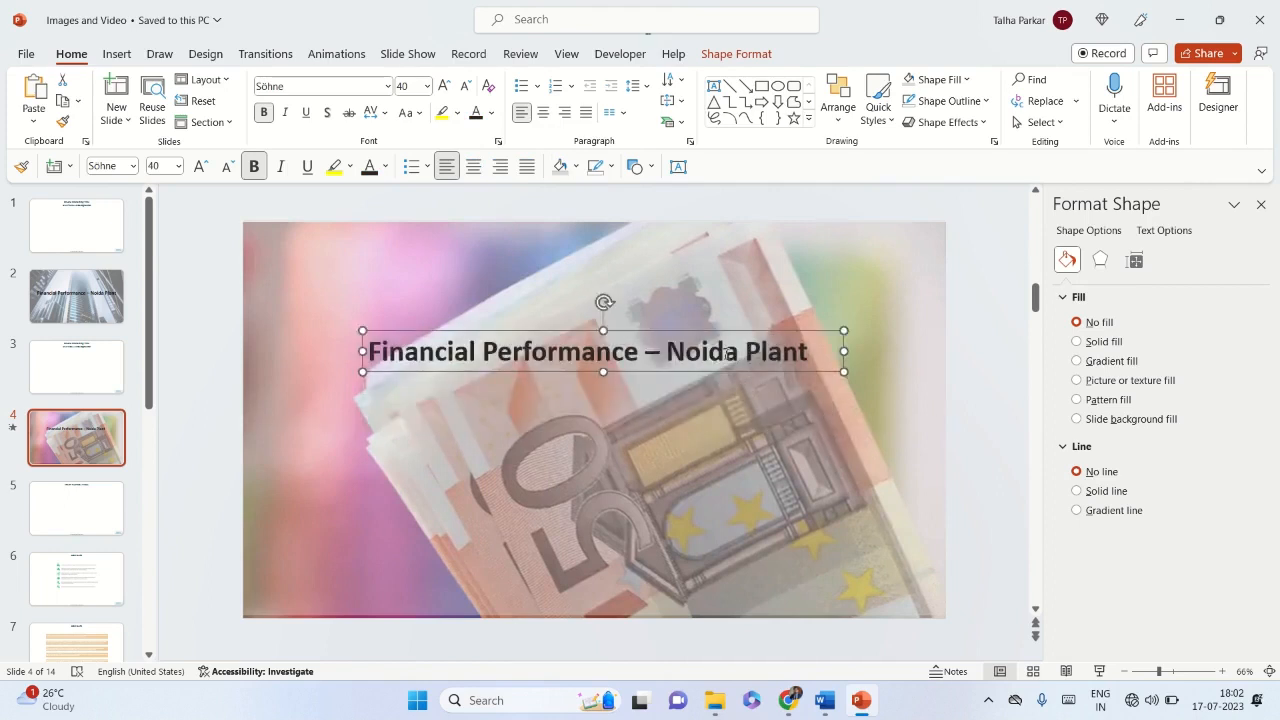
Step: Enlarge the title to 60 pt over two lines and play slide 4 full screen
click(443, 86)
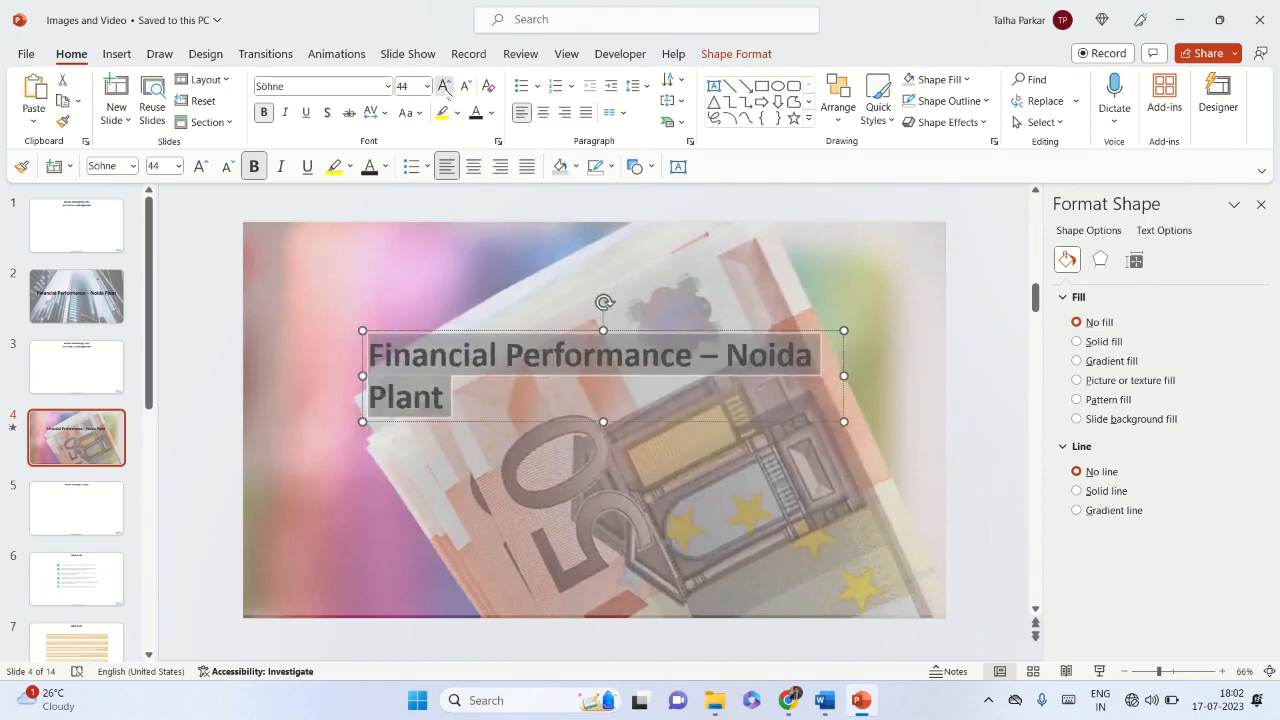
click(434, 86)
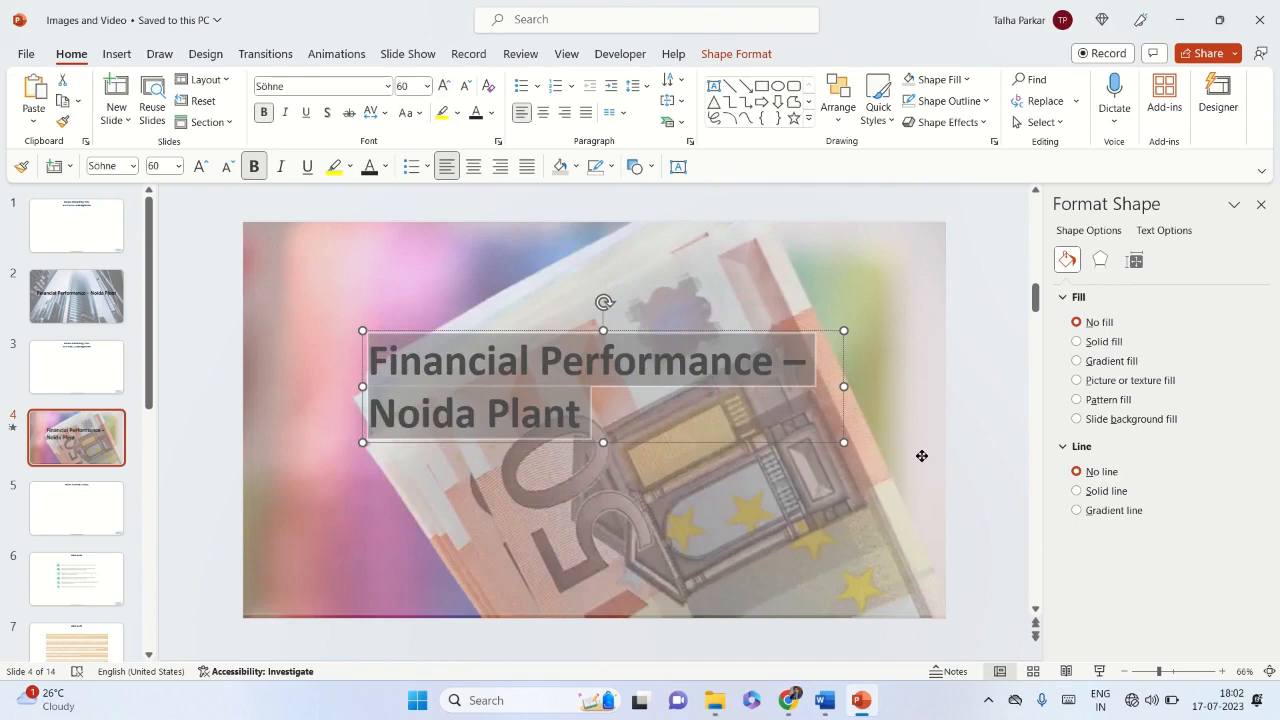
click(1076, 341)
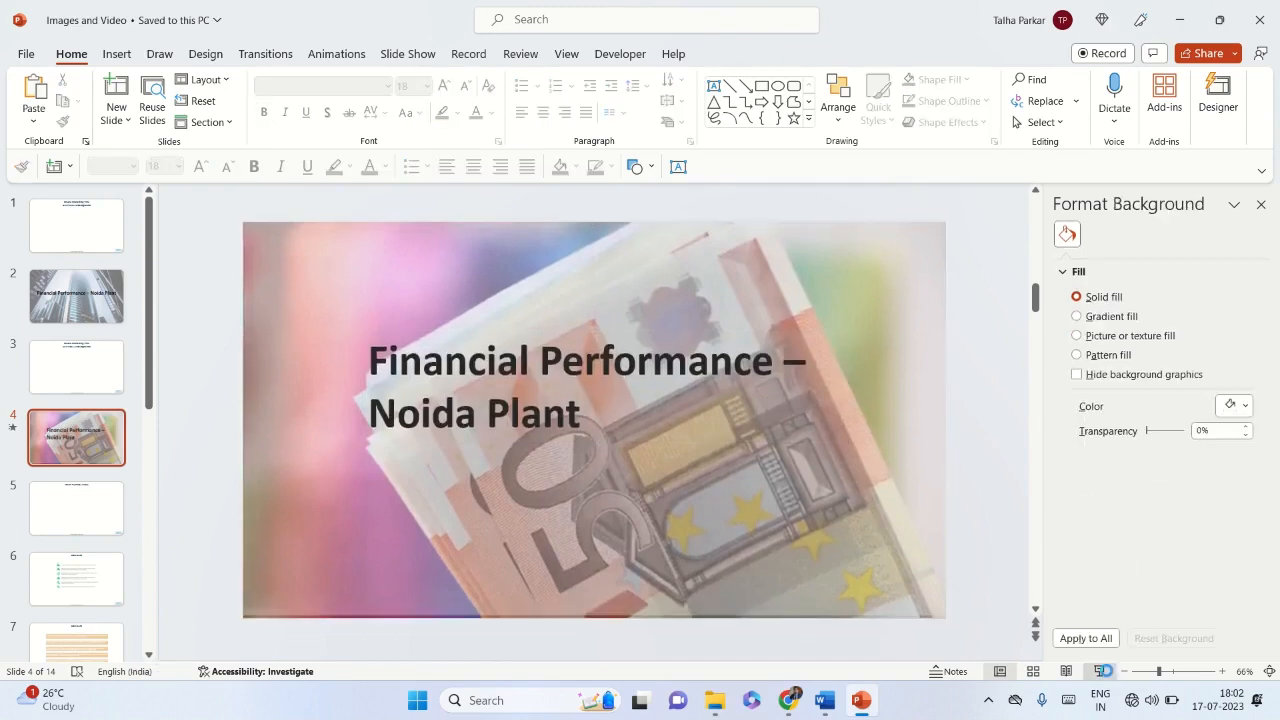
key(F5)
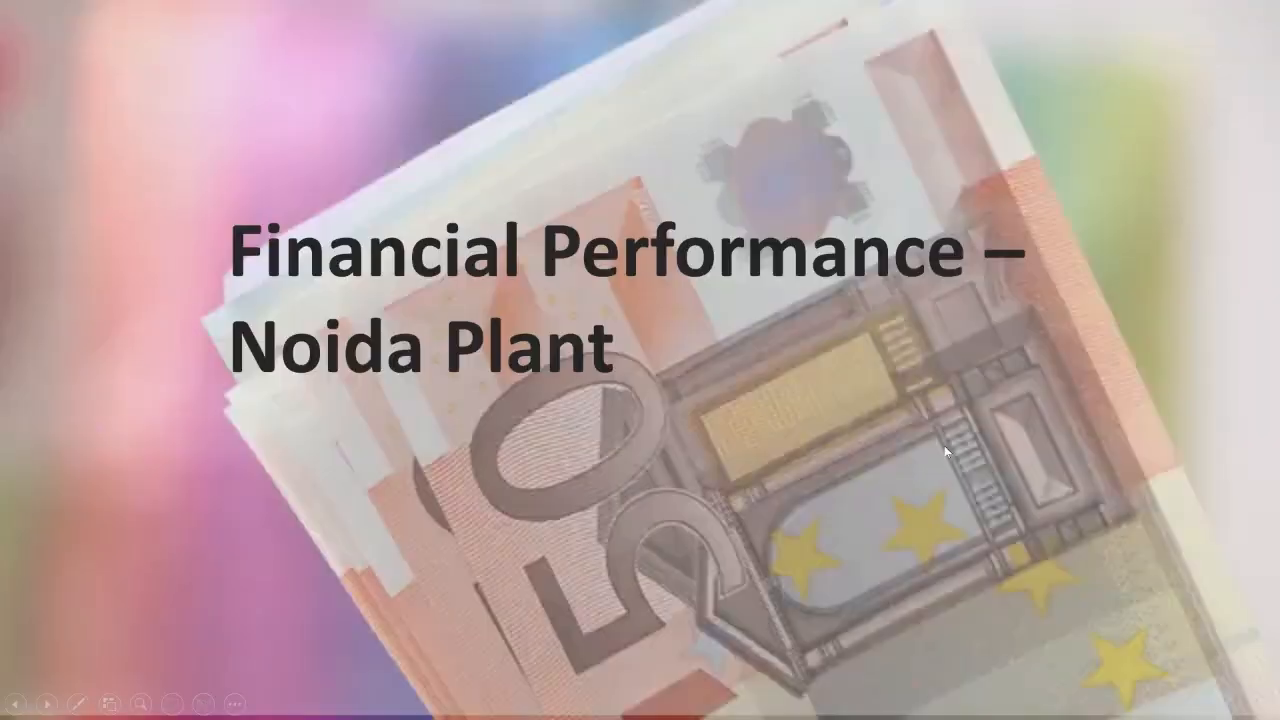